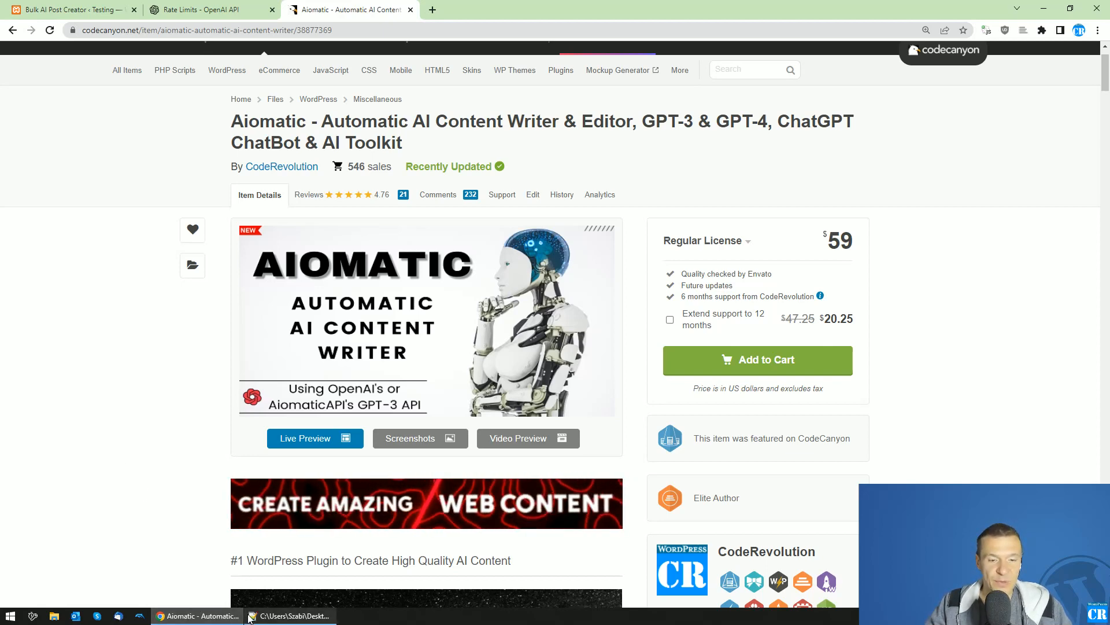
Show the saved quota error, then highlight the 3 requests-per-minute free trial limit in the OpenAI docs
left_click(290, 616)
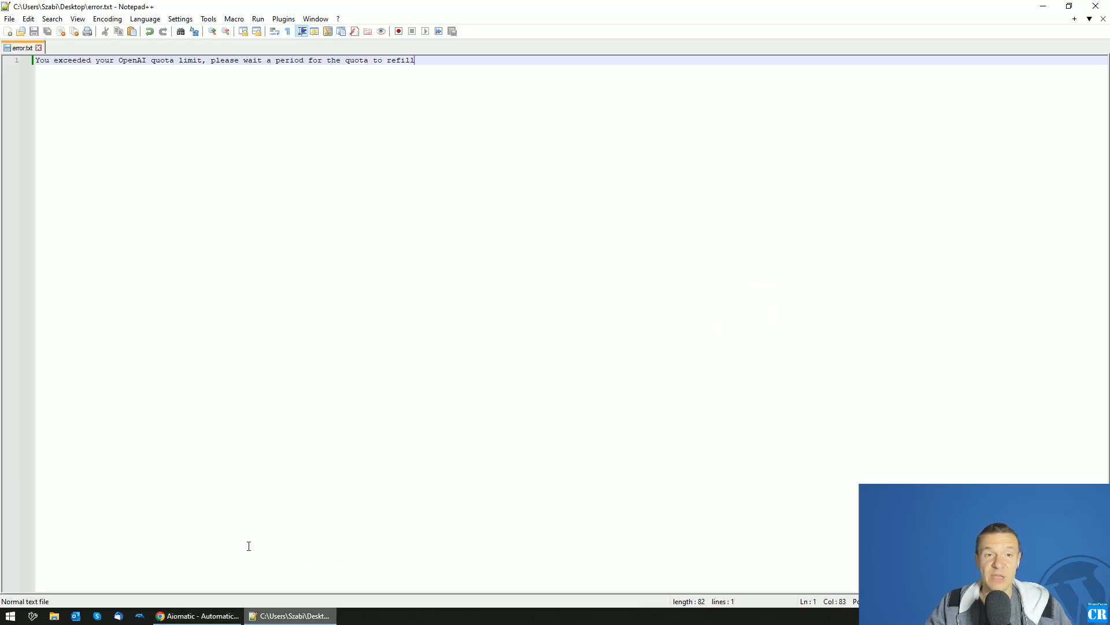
mouse_move(334, 81)
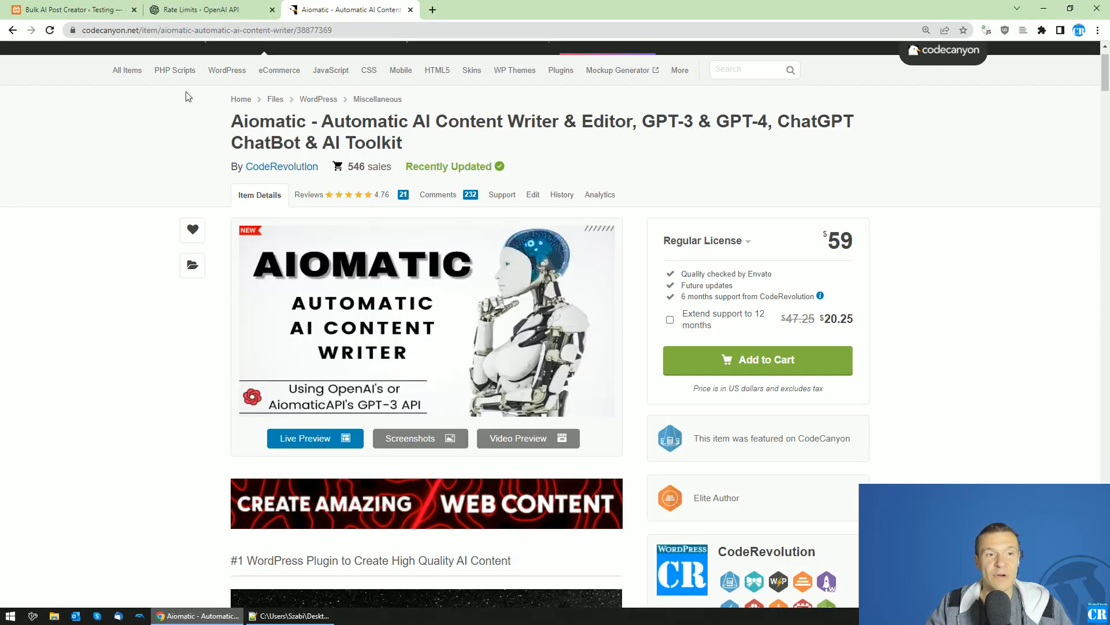
left_click(206, 10)
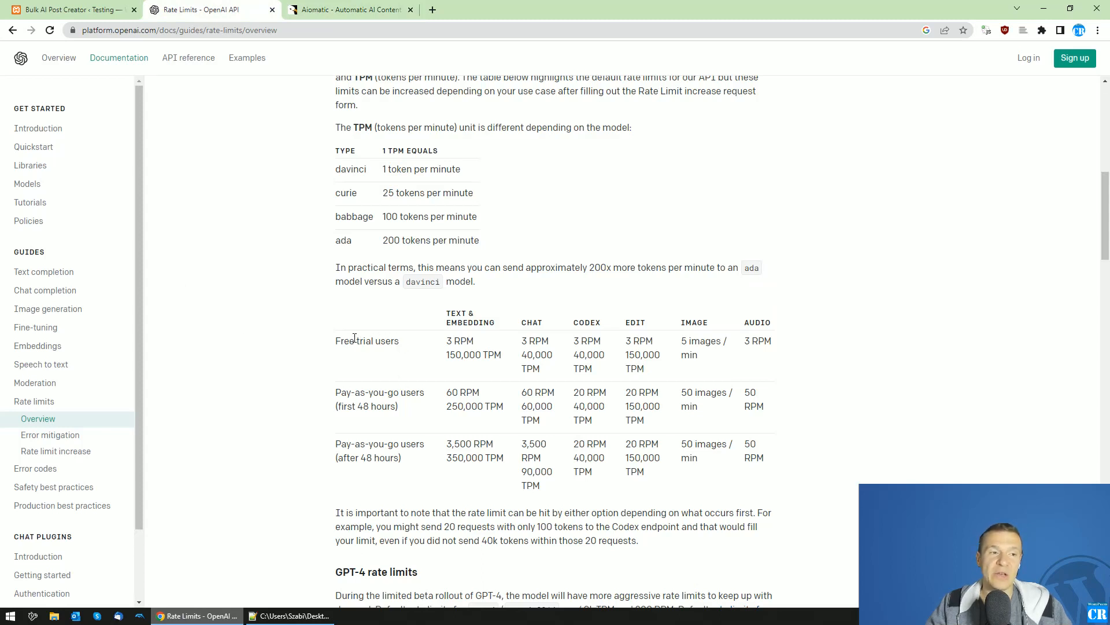
mouse_move(333, 356)
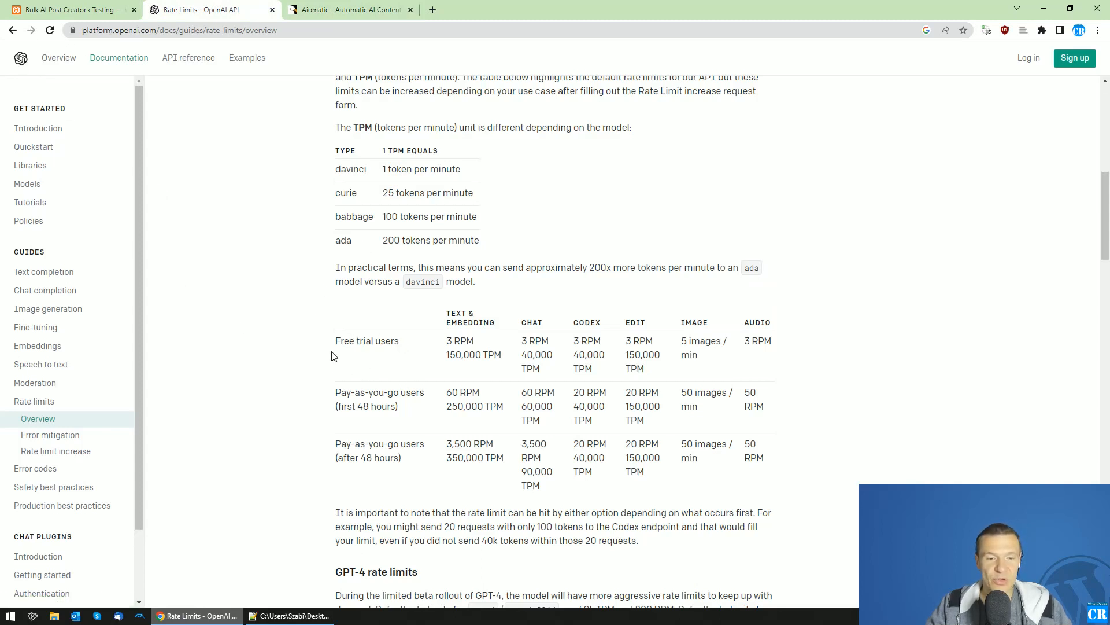
mouse_move(313, 326)
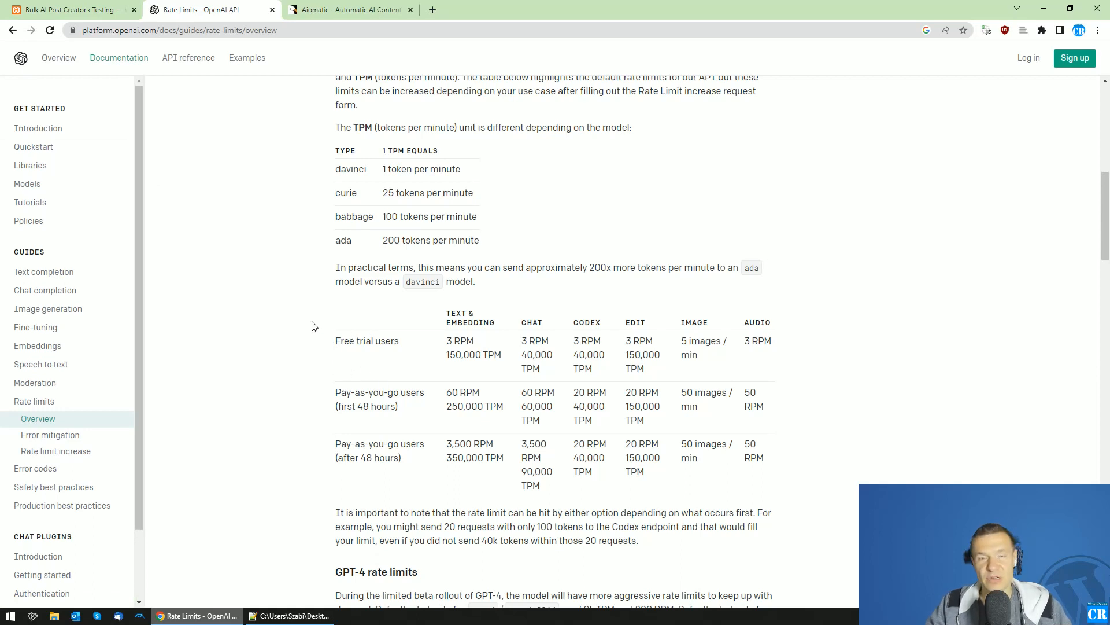
mouse_move(298, 288)
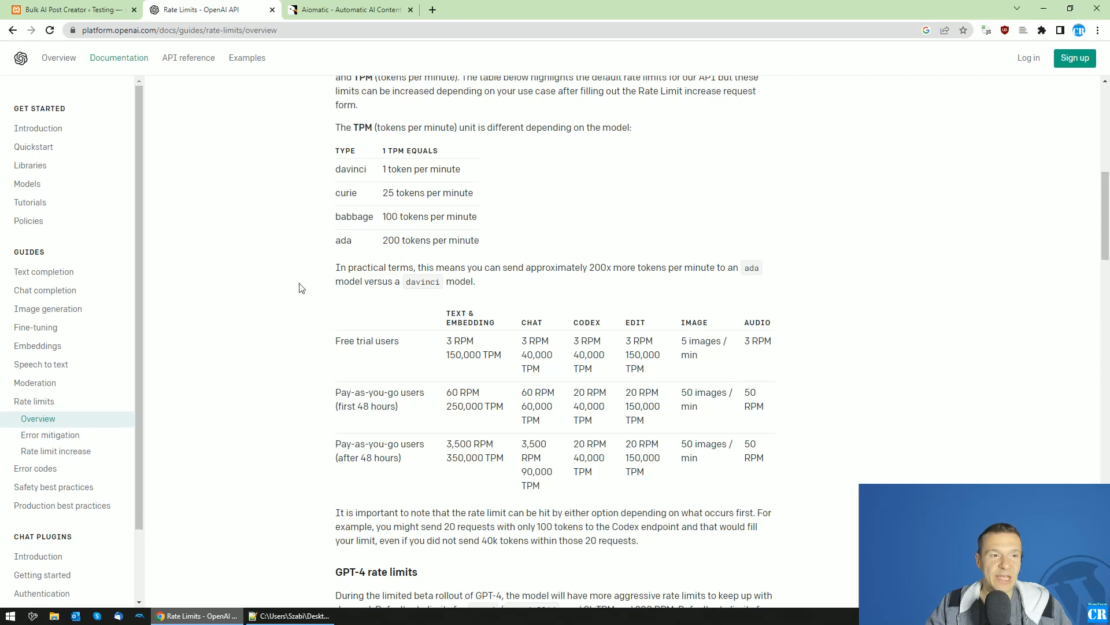
mouse_move(207, 312)
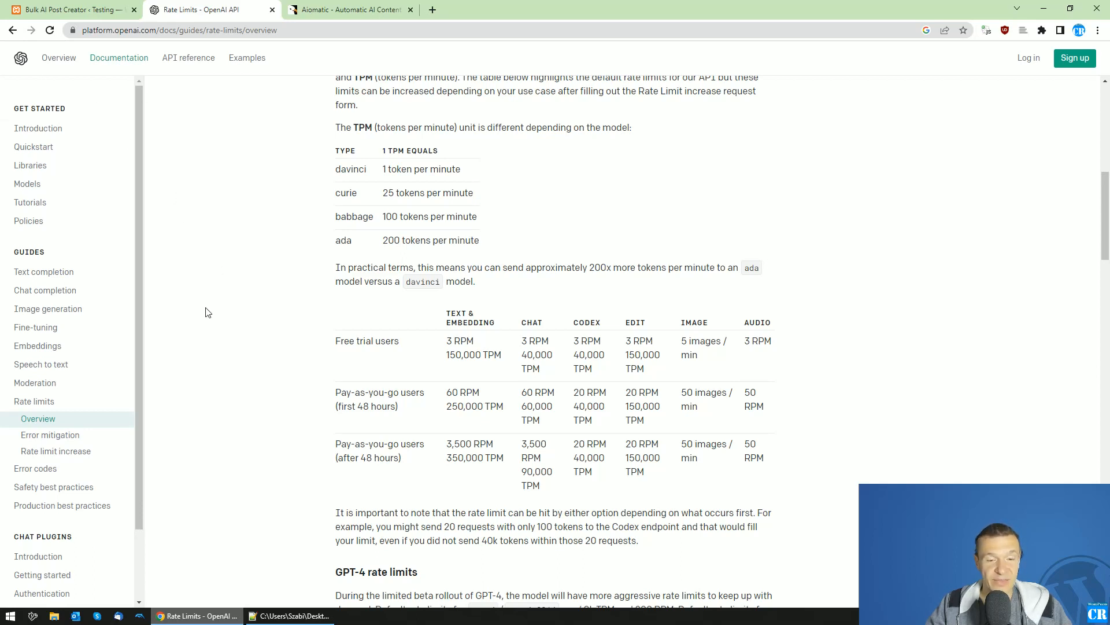
mouse_move(400, 340)
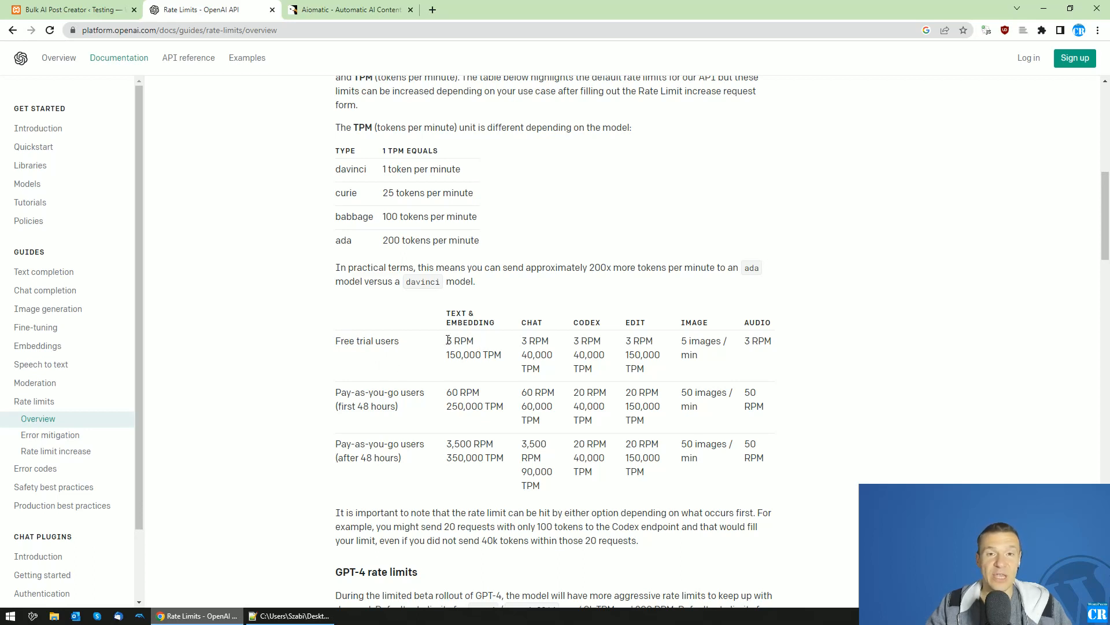
mouse_move(390, 333)
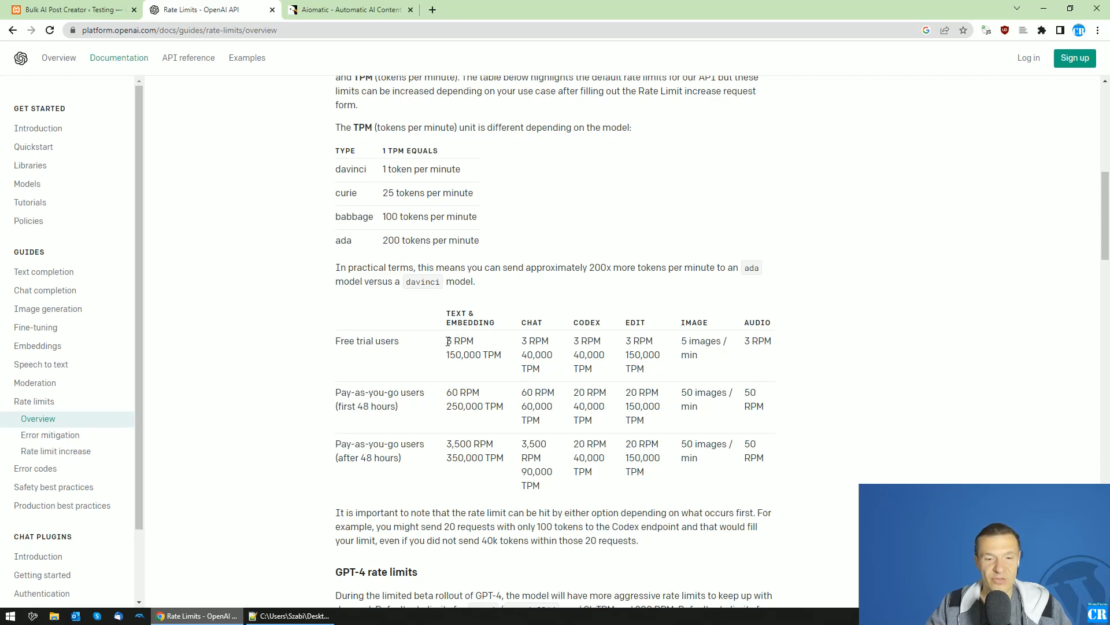
double_click(460, 340)
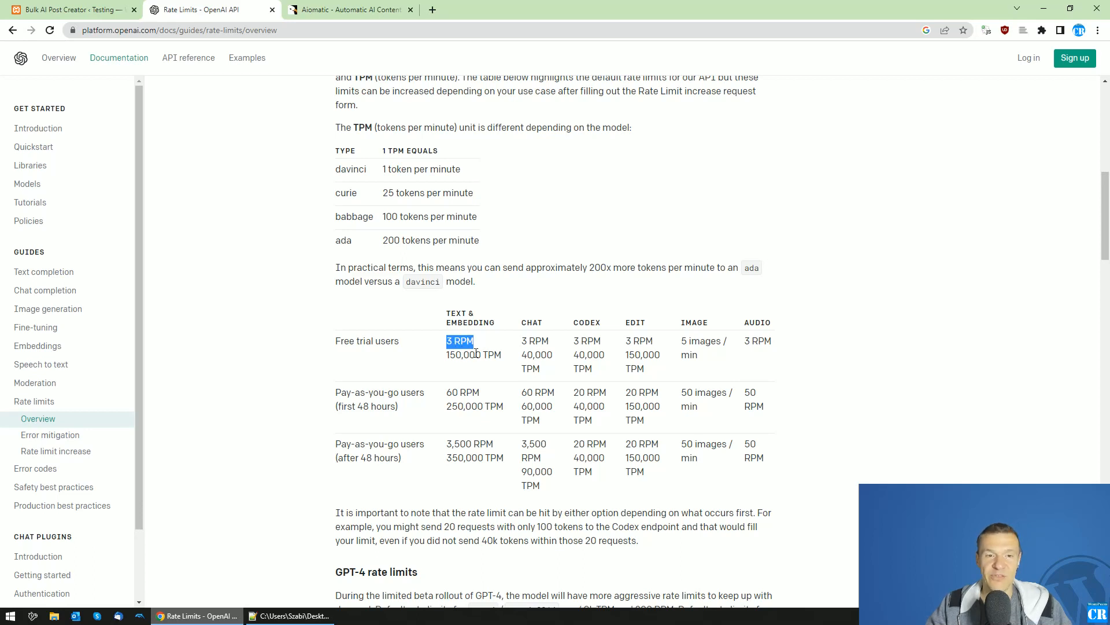
left_click(461, 340)
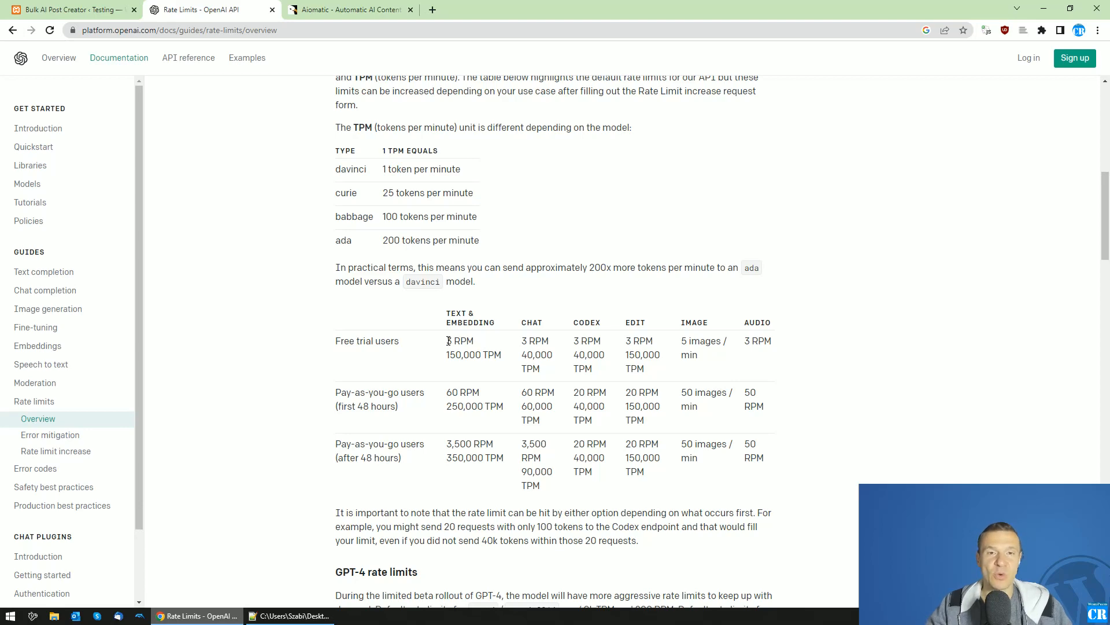
Flip between the Aiomatic CodeCanyon page and the OpenAI rate limits documentation
left_click(347, 9)
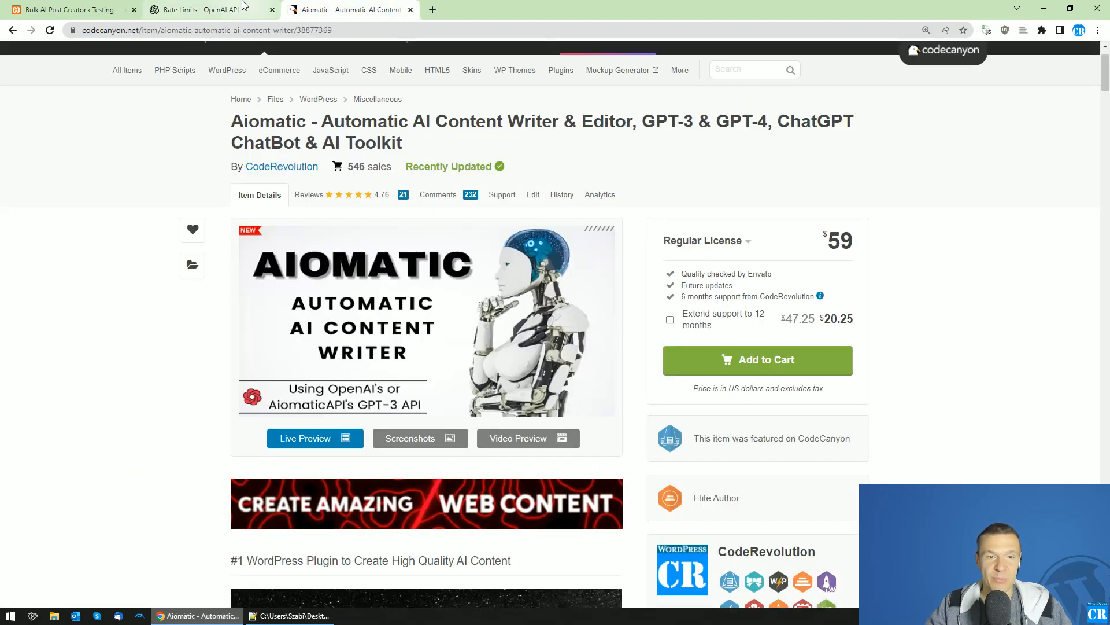
left_click(198, 9)
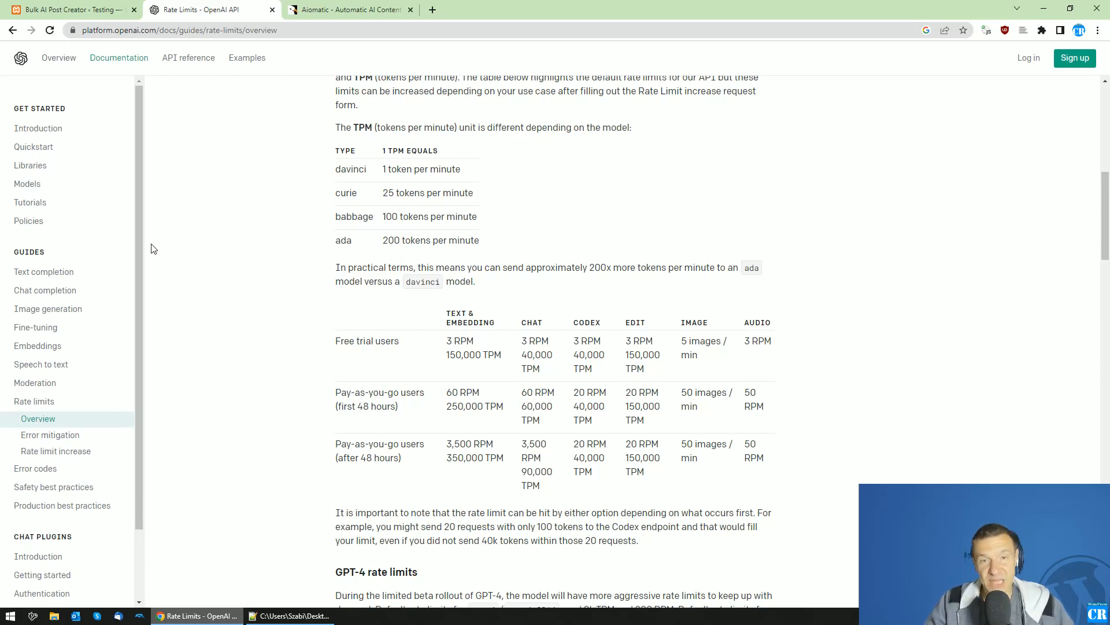
mouse_move(350, 6)
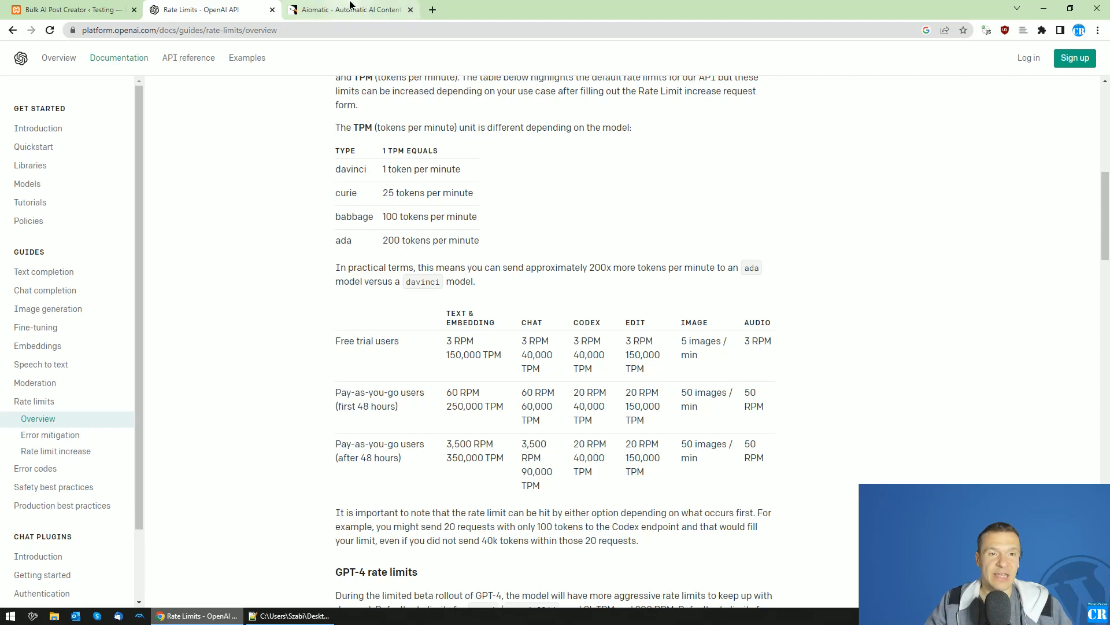
left_click(347, 9)
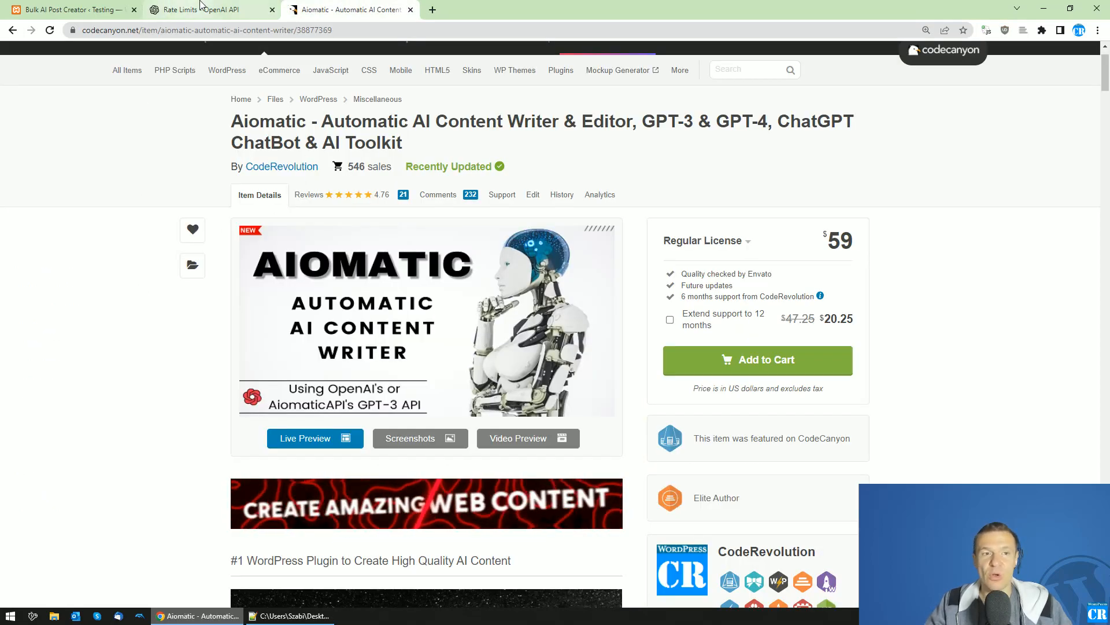
left_click(198, 9)
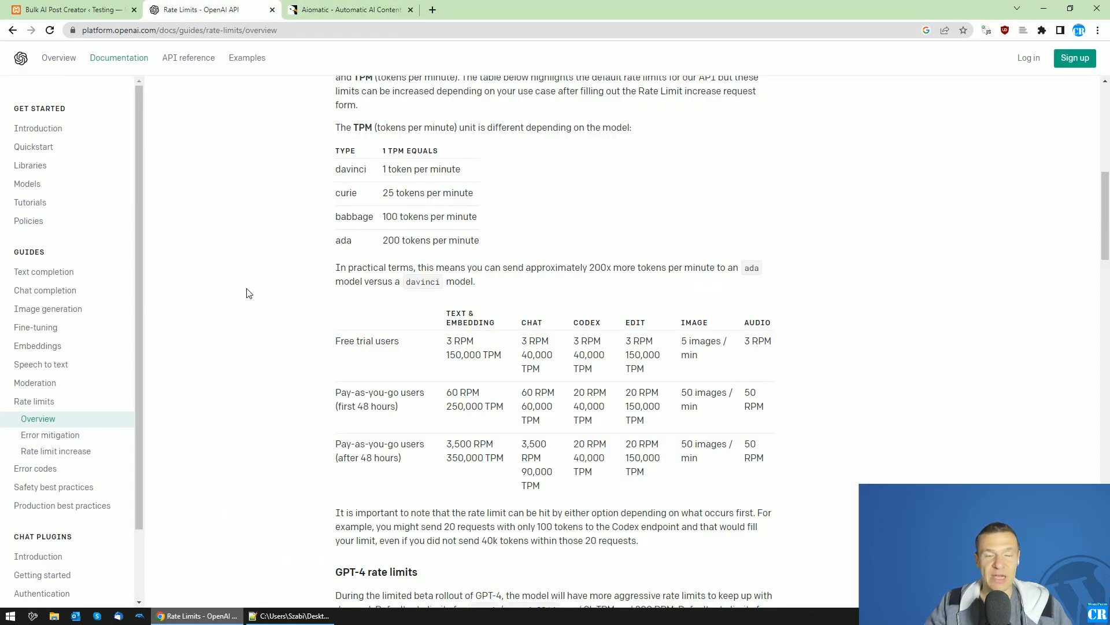
Return to the Bulk AI Post Creator and start opening the Single AI Post Creator
left_click(70, 9)
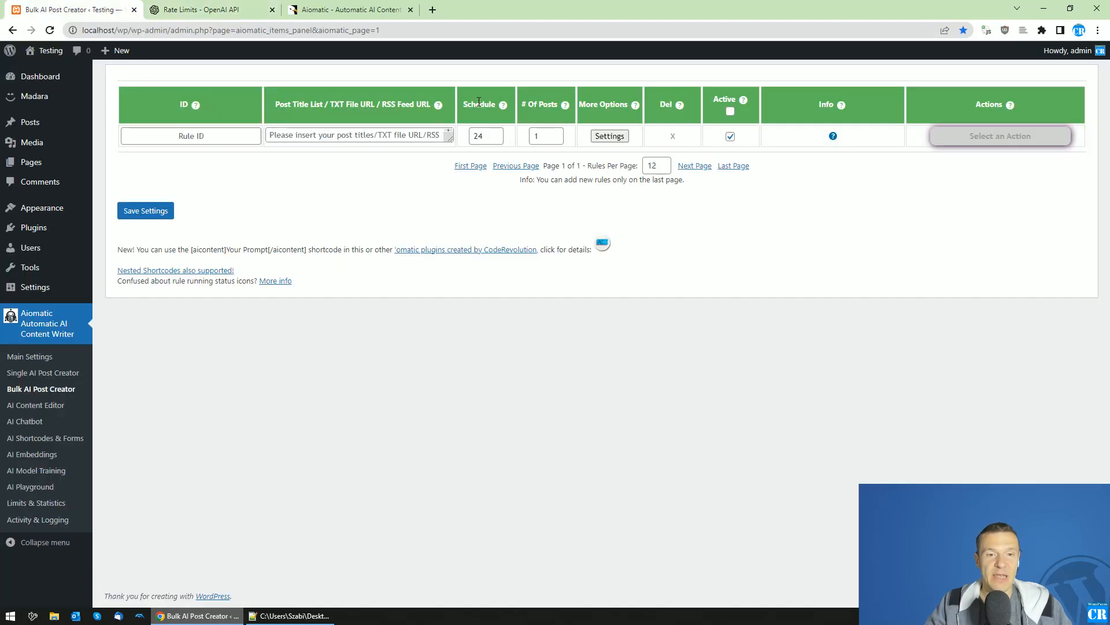
mouse_move(43, 373)
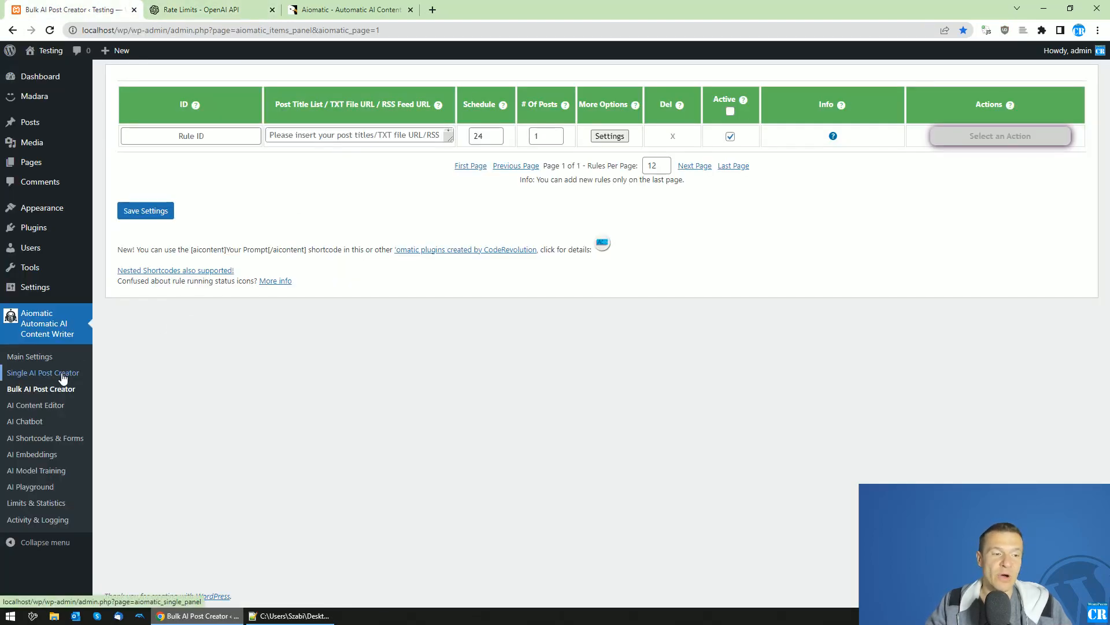
left_click(42, 372)
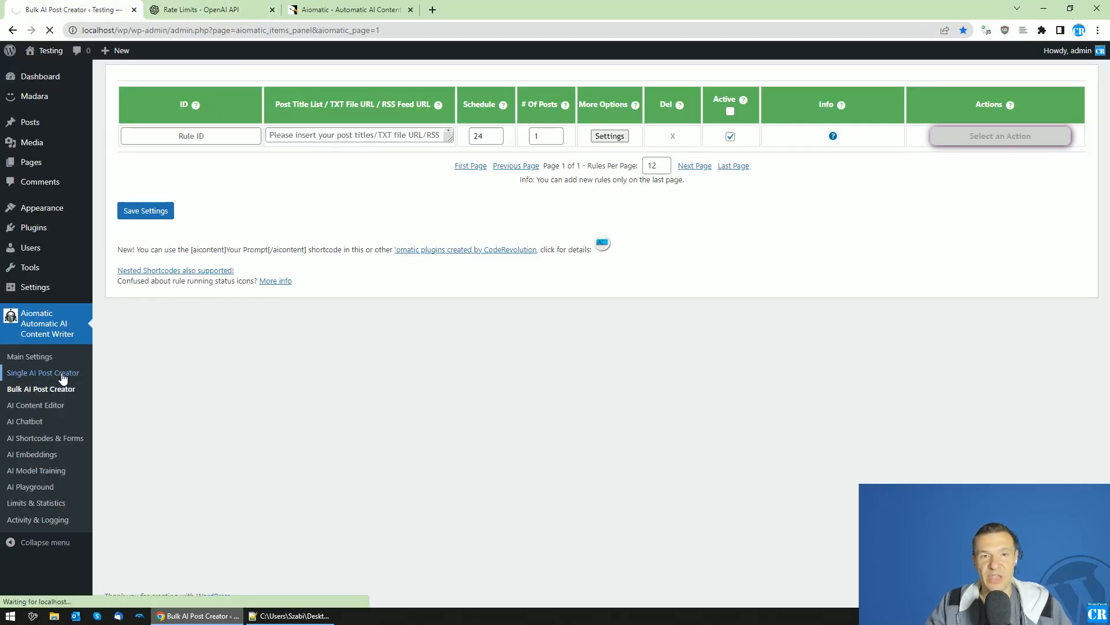
mouse_move(42, 389)
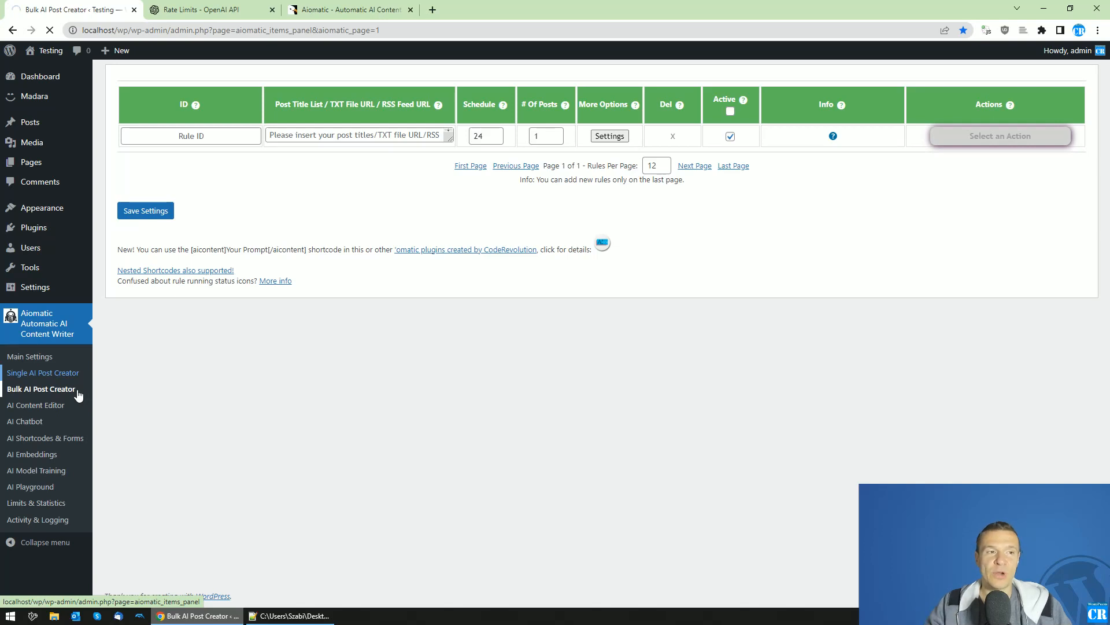
mouse_move(60, 383)
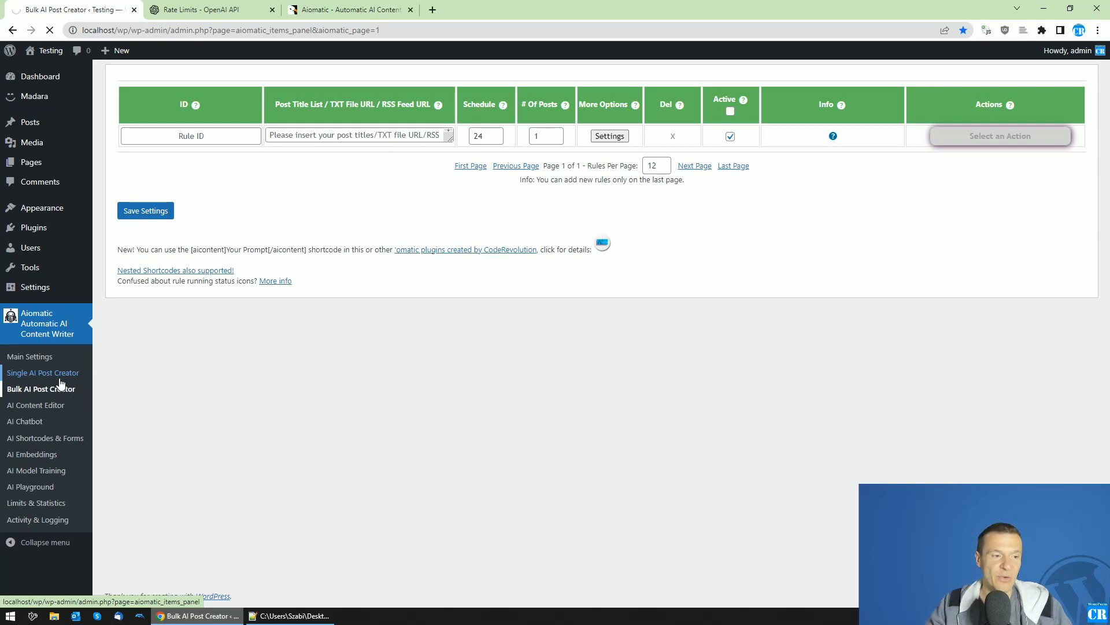
mouse_move(43, 373)
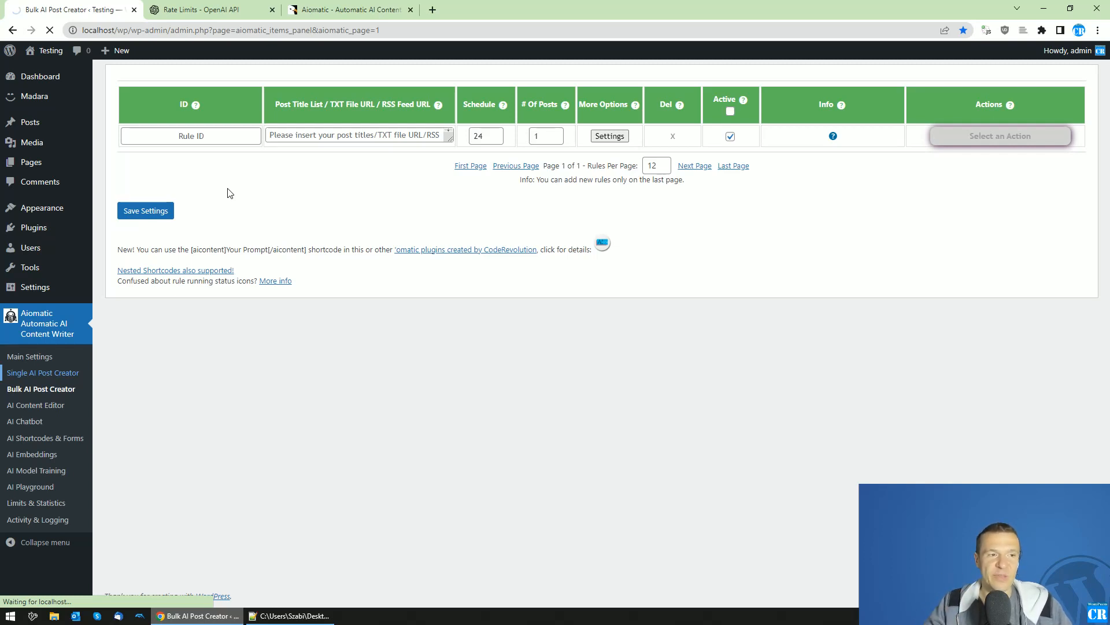
Enter topic 'Wo' and generate the post title, section headings and paragraphs of content
left_click(43, 372)
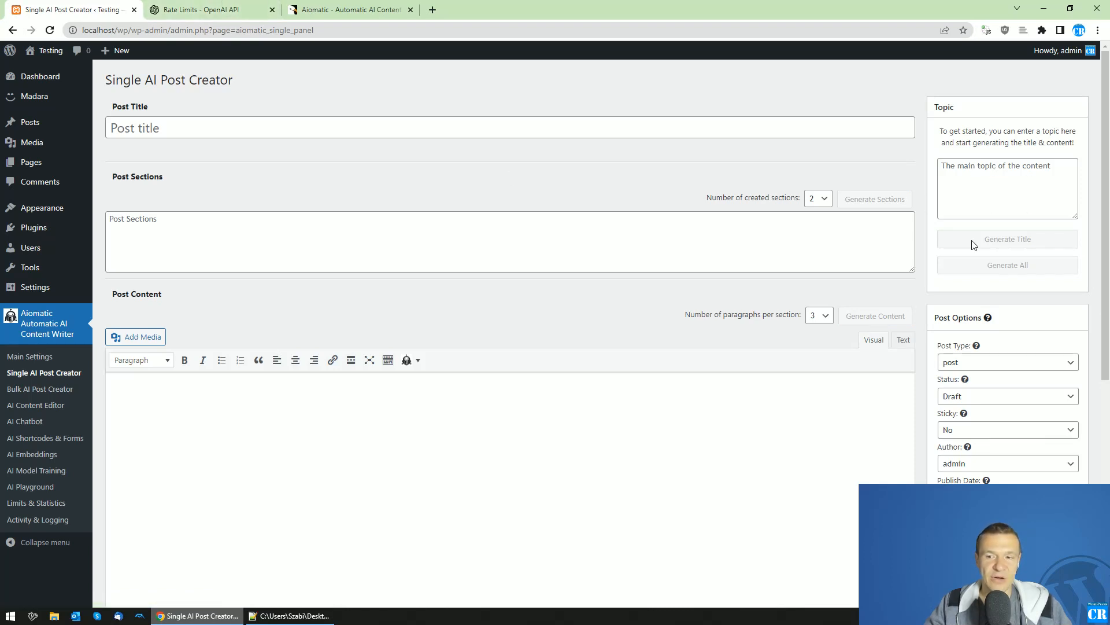
mouse_move(992, 266)
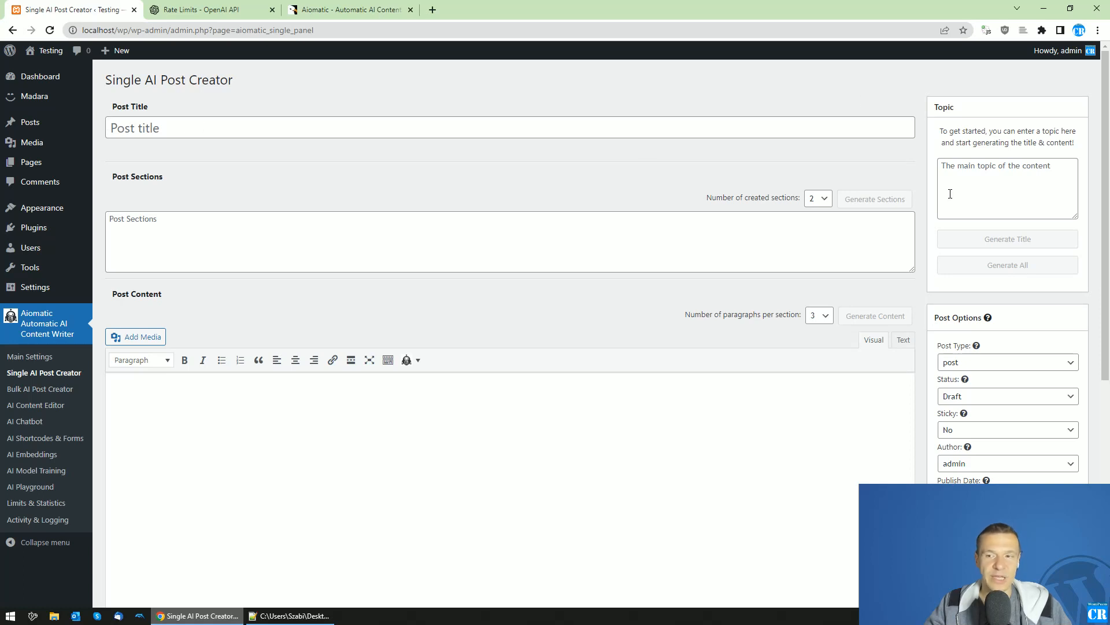
type("WordPress")
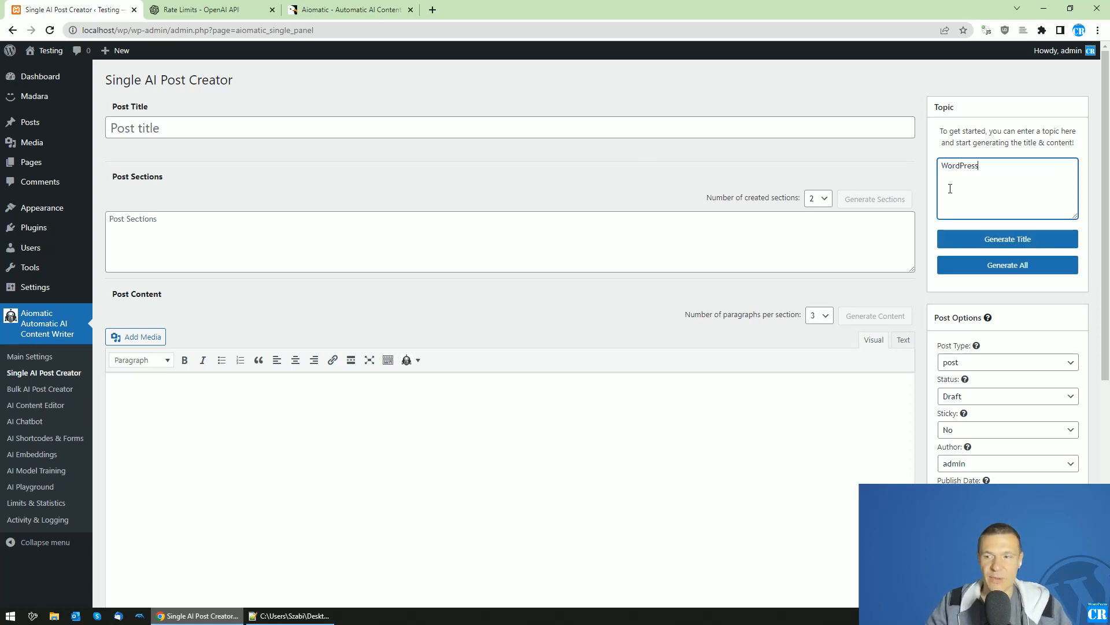
left_click(1006, 238)
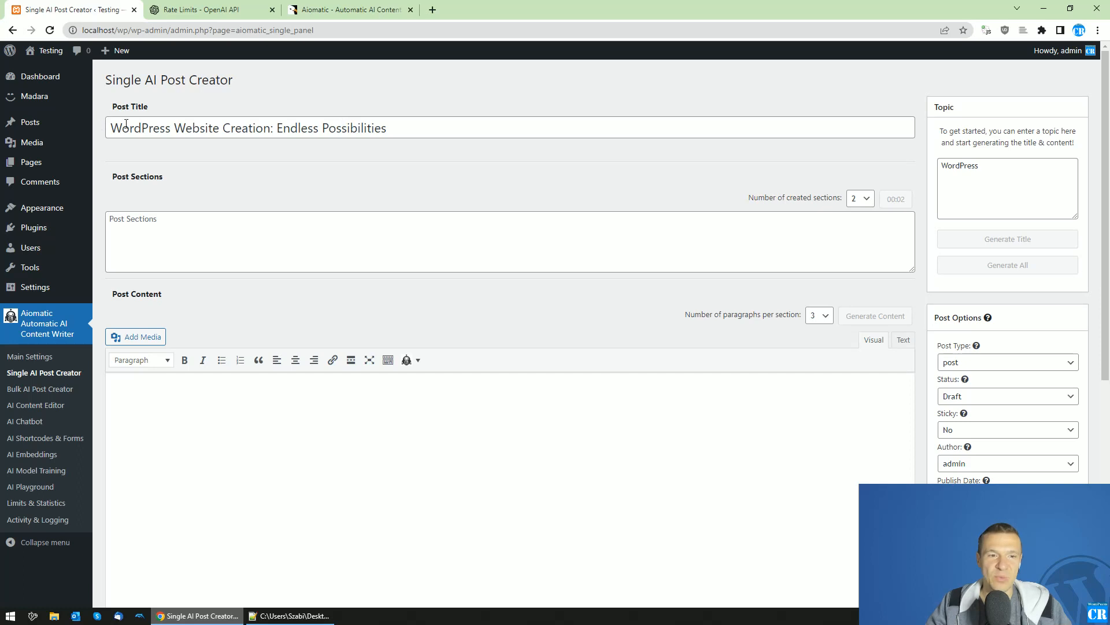
left_click(875, 198)
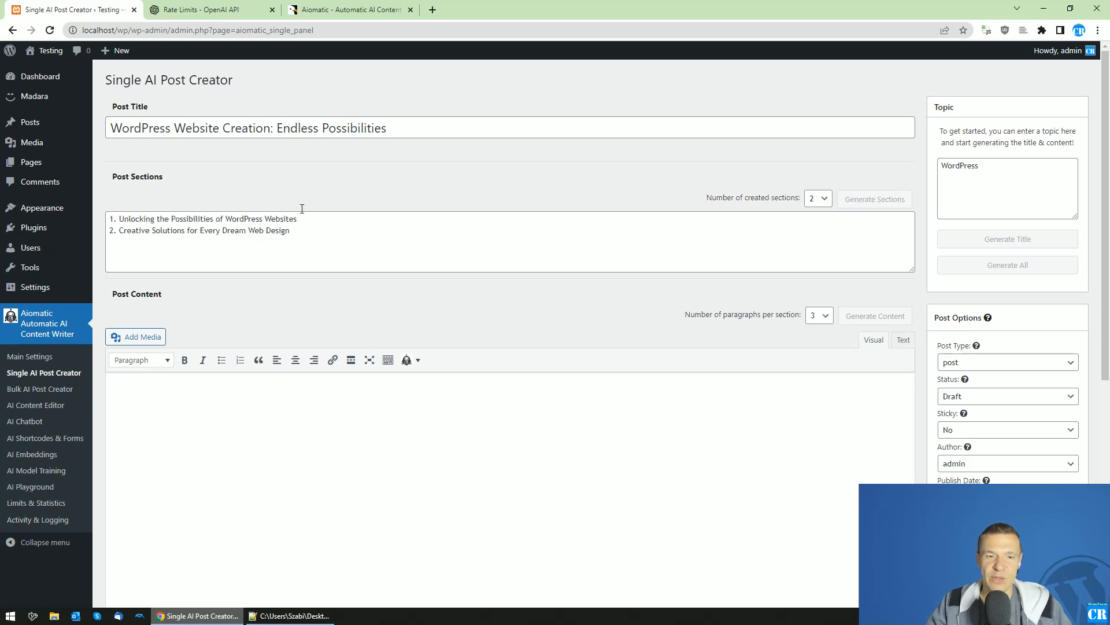
left_click(874, 315)
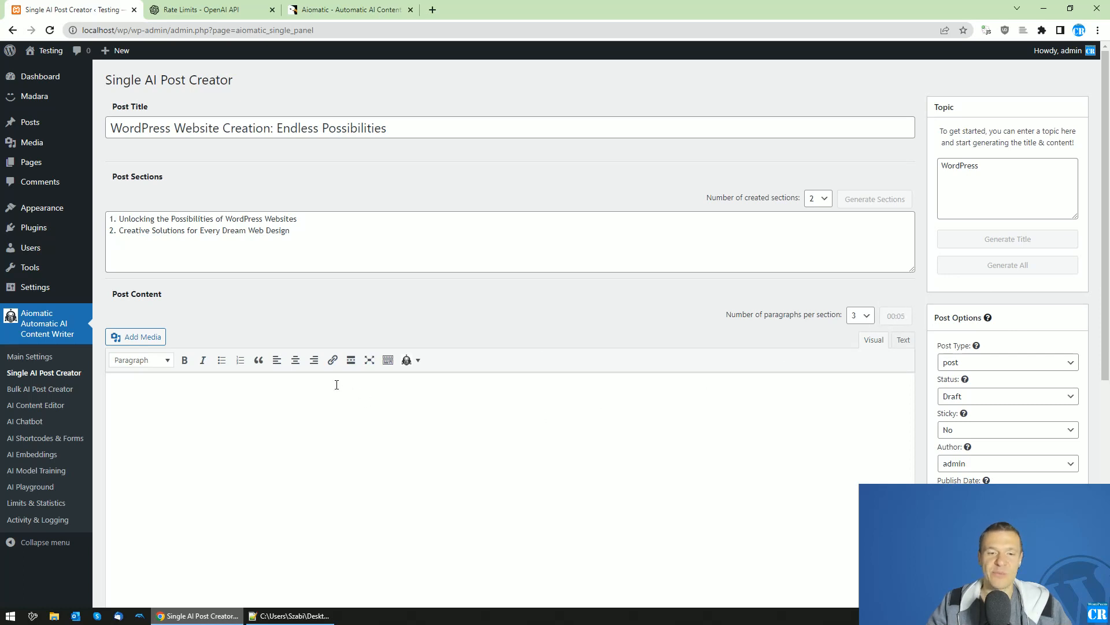
mouse_move(470, 431)
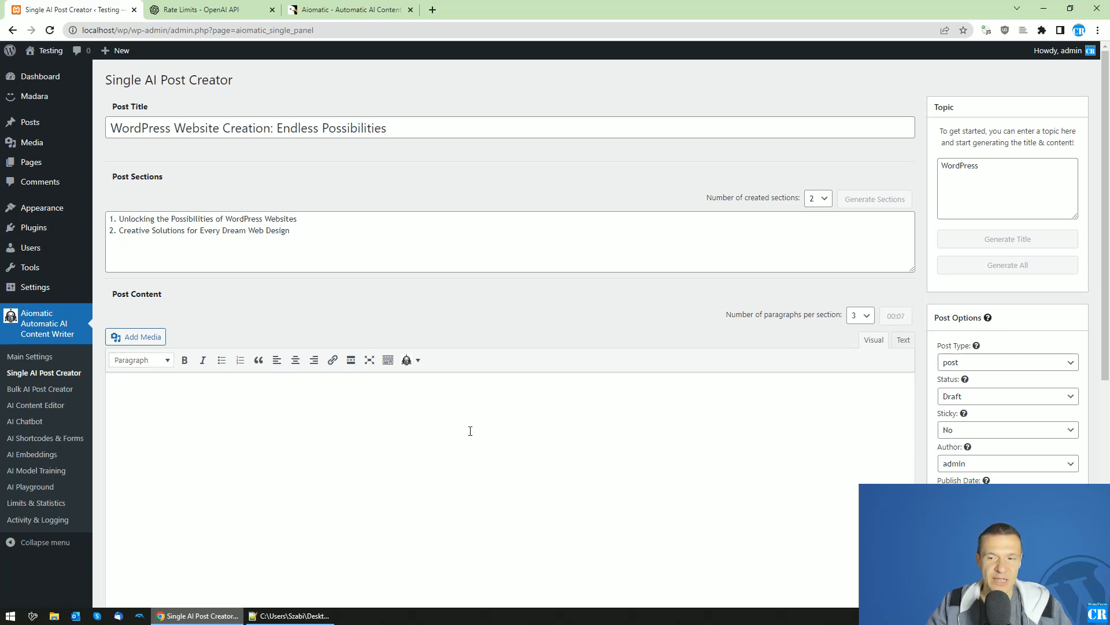
While content generates, check the rate limits page and quota error, then confirm the article appeared
scroll("down", 3)
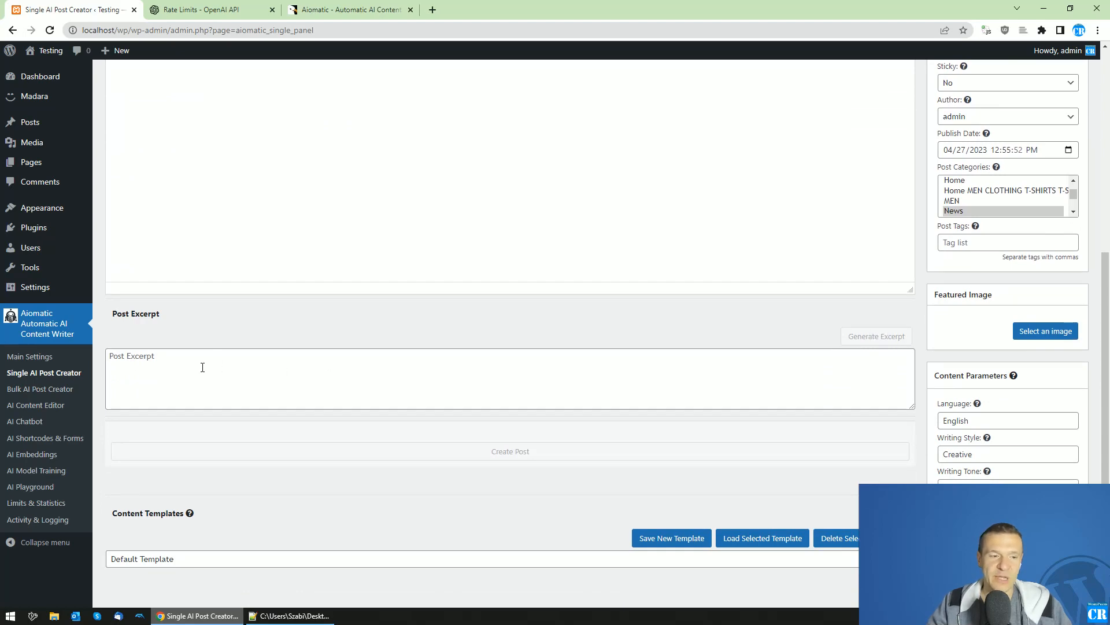
scroll("up", 3)
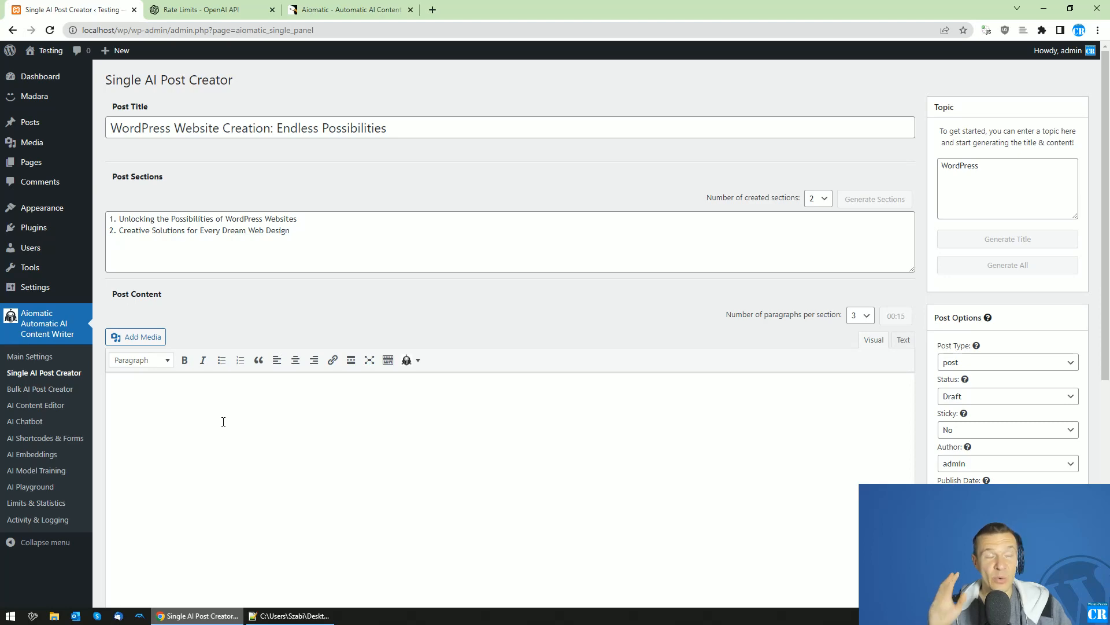
mouse_move(326, 317)
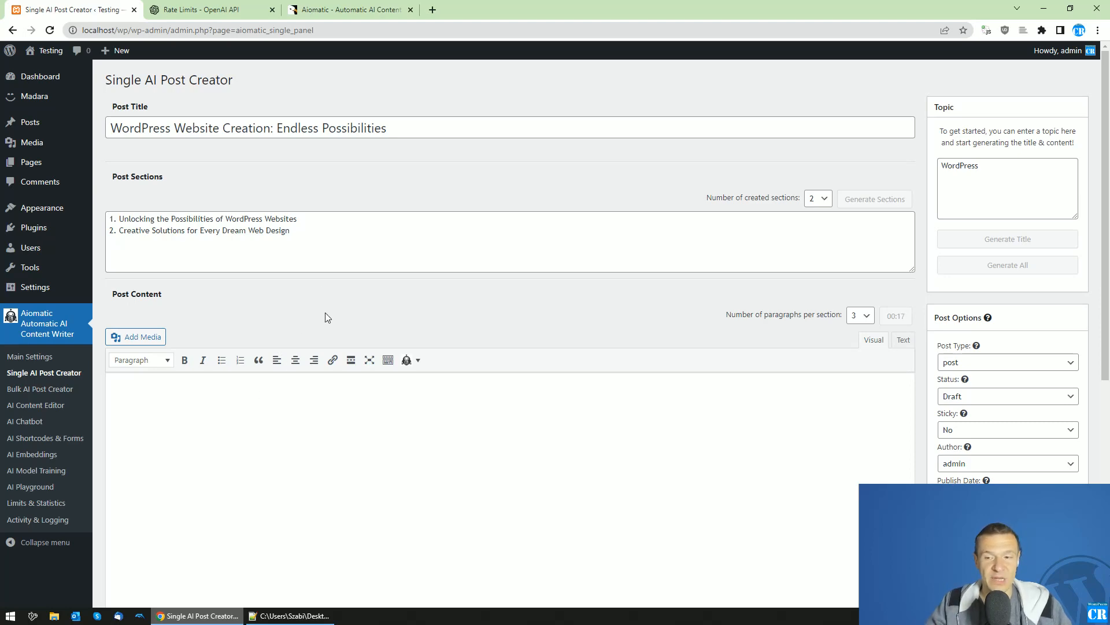
left_click(206, 9)
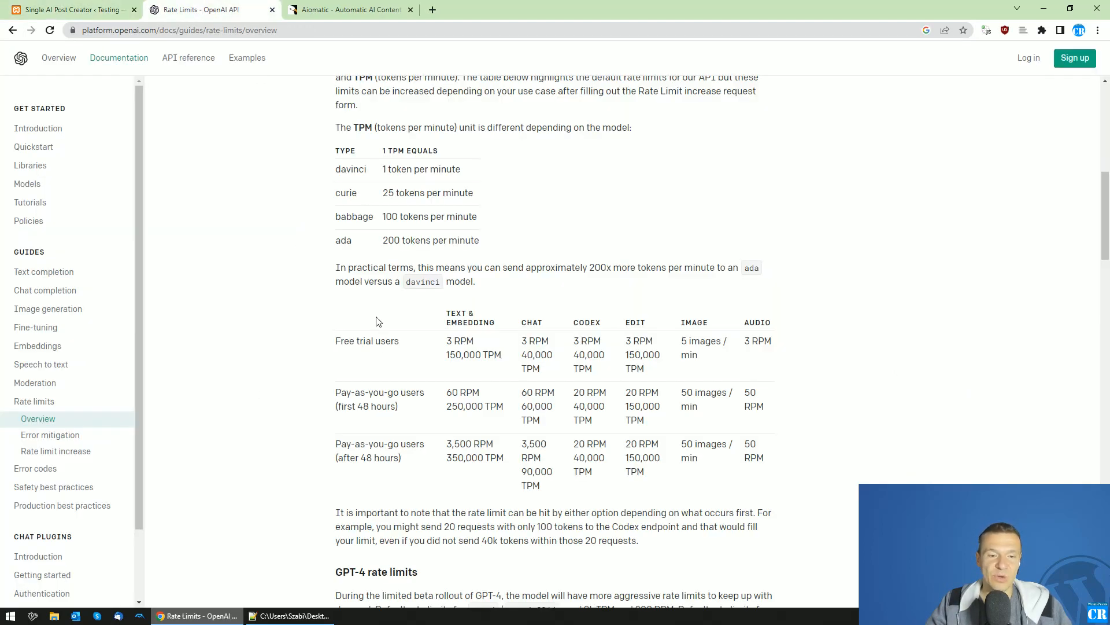
mouse_move(384, 347)
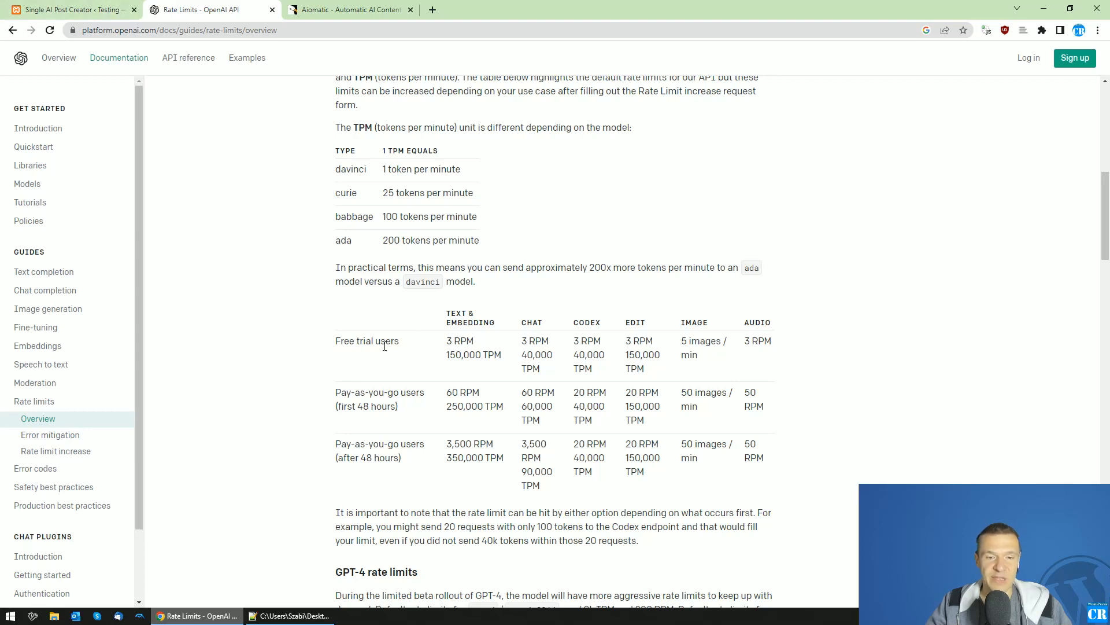
left_click(71, 9)
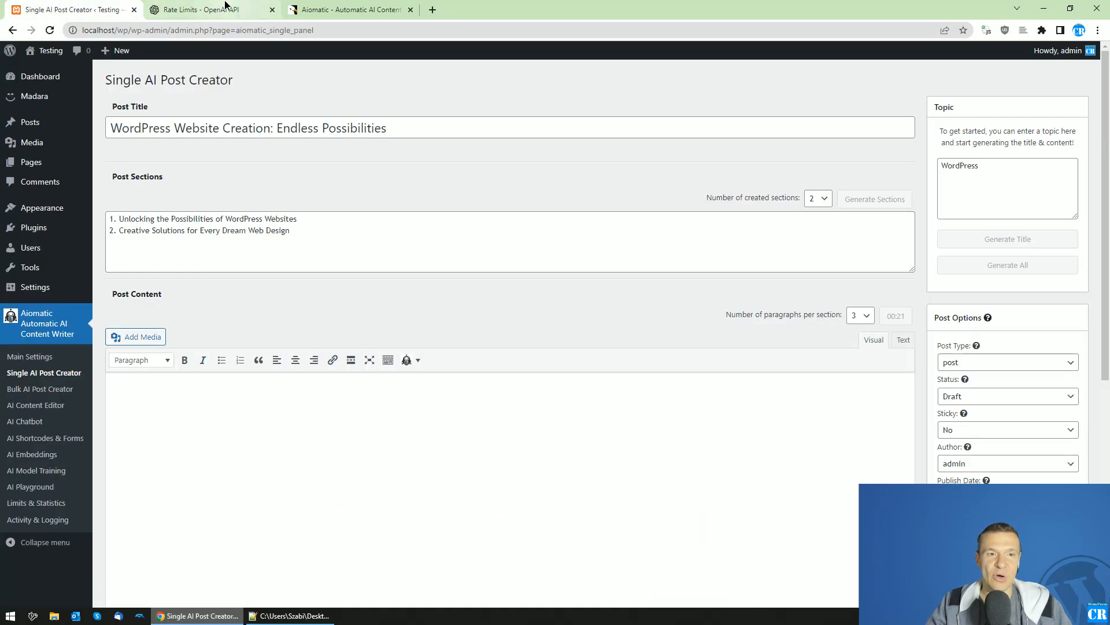
left_click(206, 10)
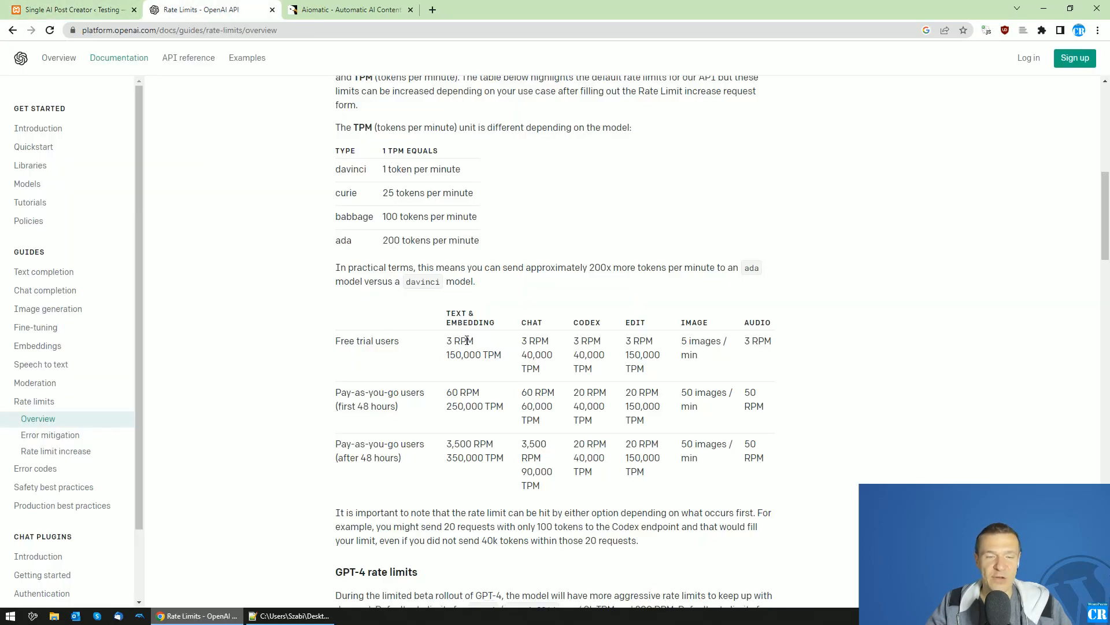
left_click(71, 10)
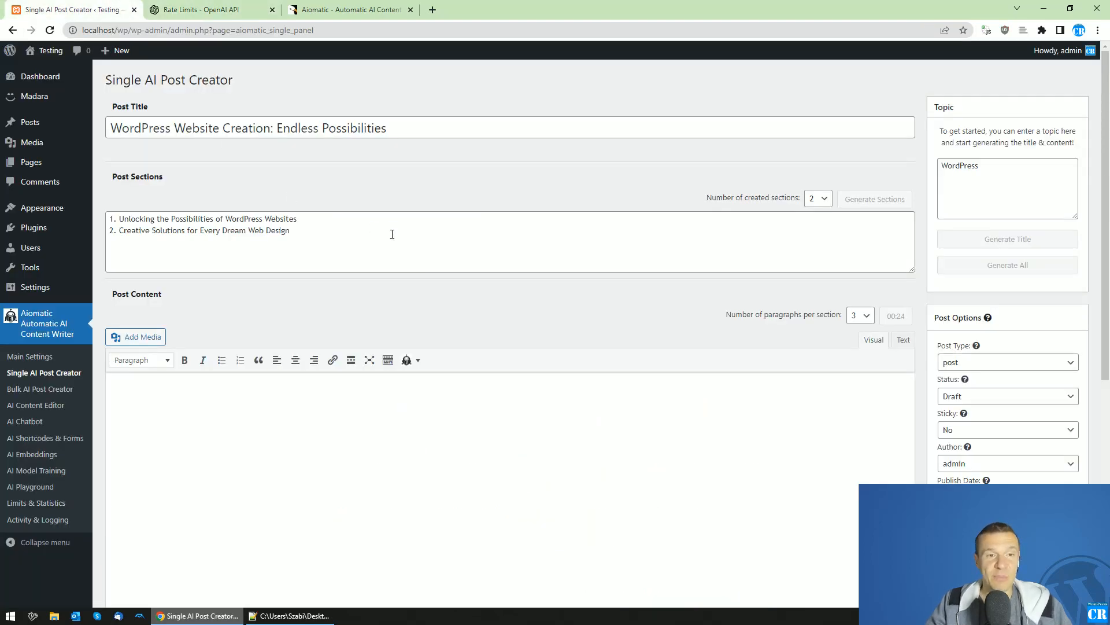
left_click(290, 615)
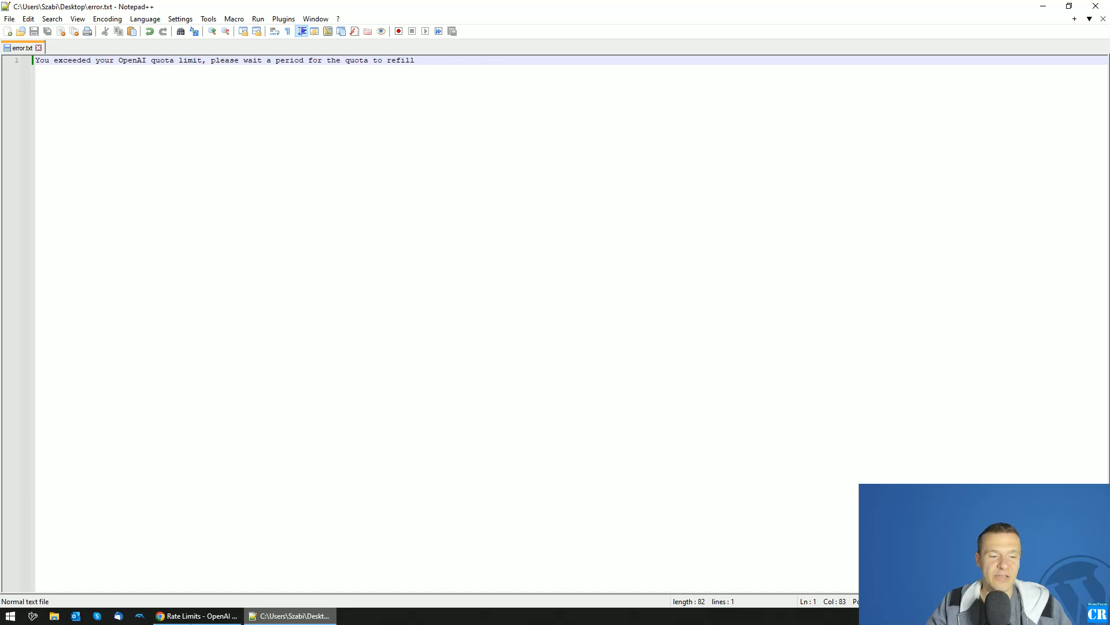
left_click(196, 614)
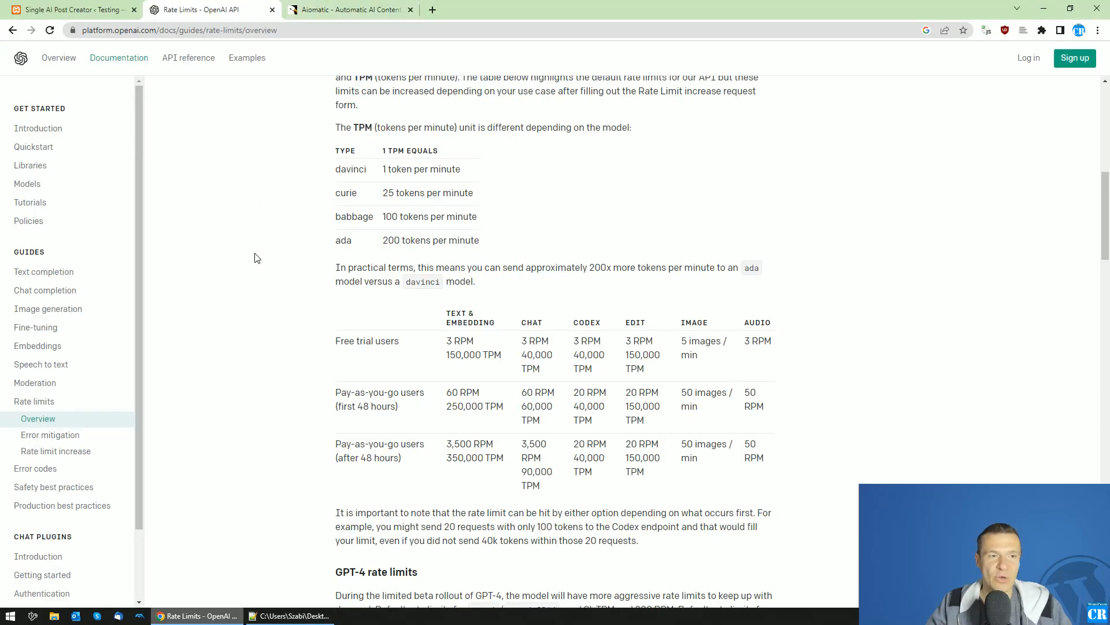
mouse_move(209, 240)
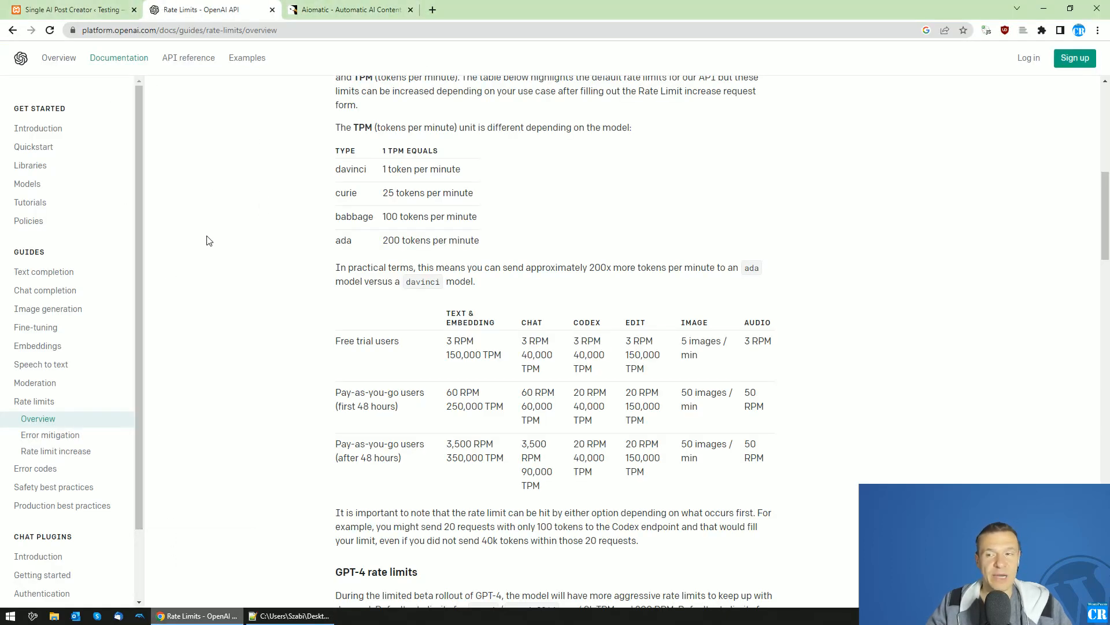
left_click(70, 9)
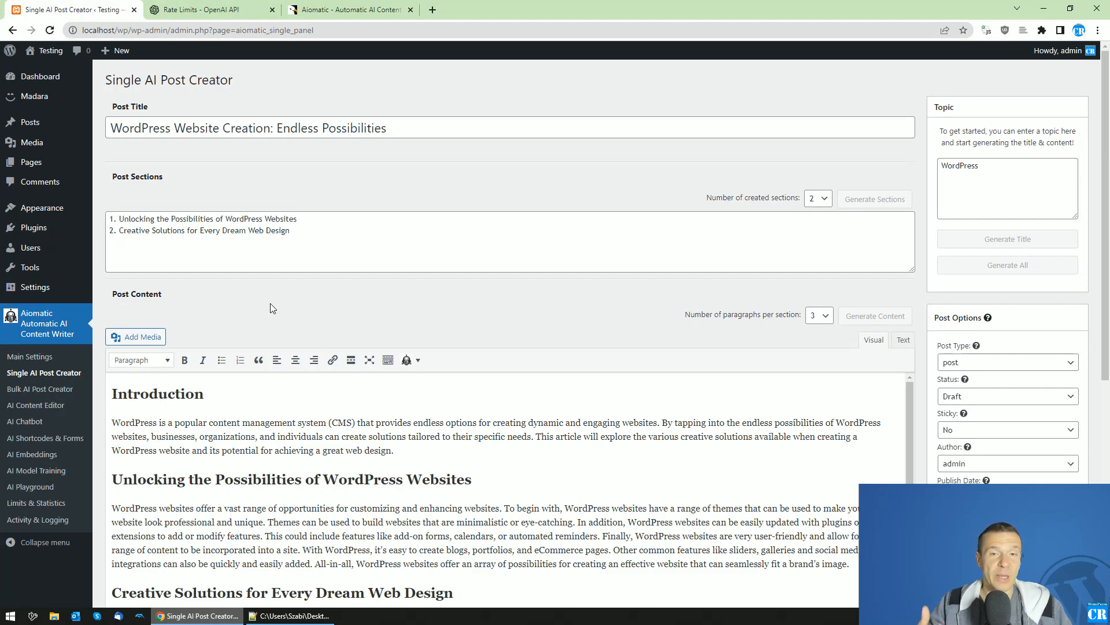
Review the generated article and Post Excerpt, then head to the Bulk AI Post Creator
scroll("down", 3)
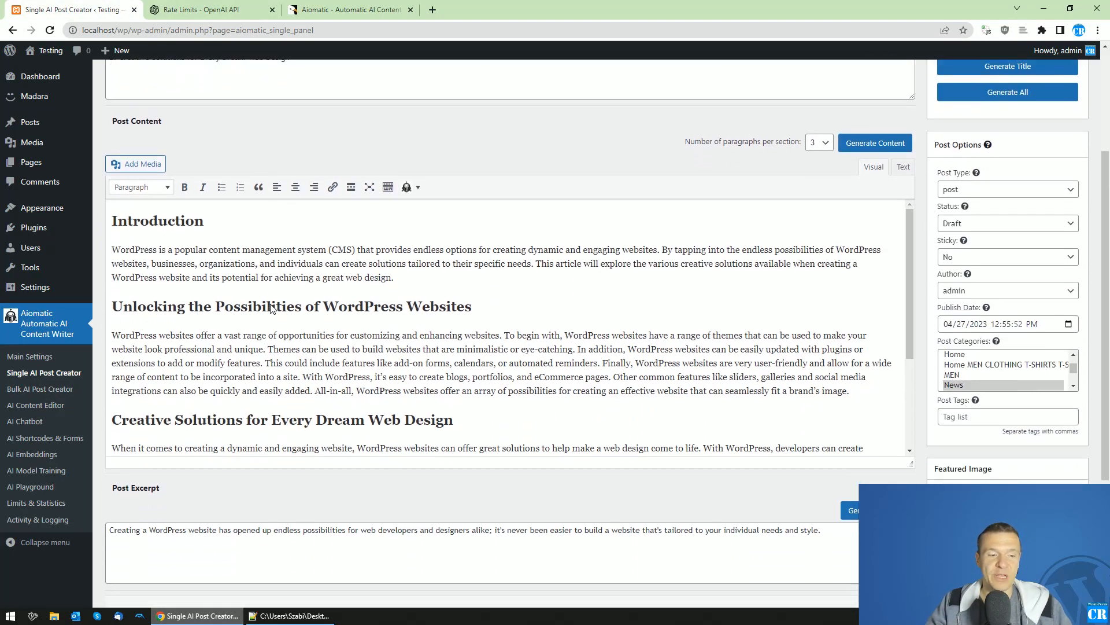
scroll("down", 3)
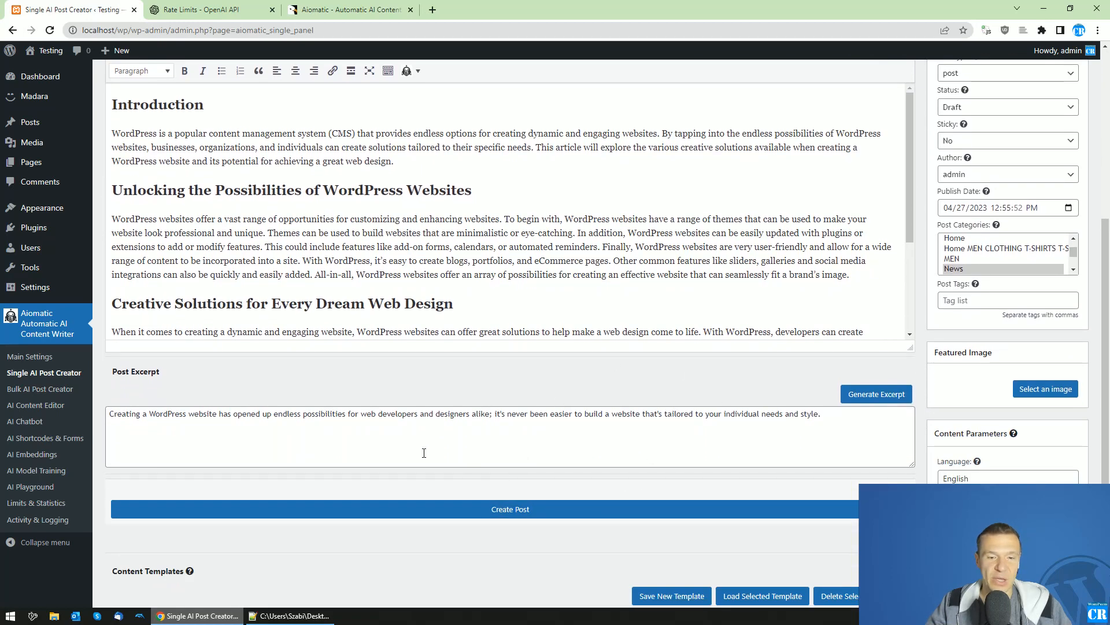
scroll("up", 3)
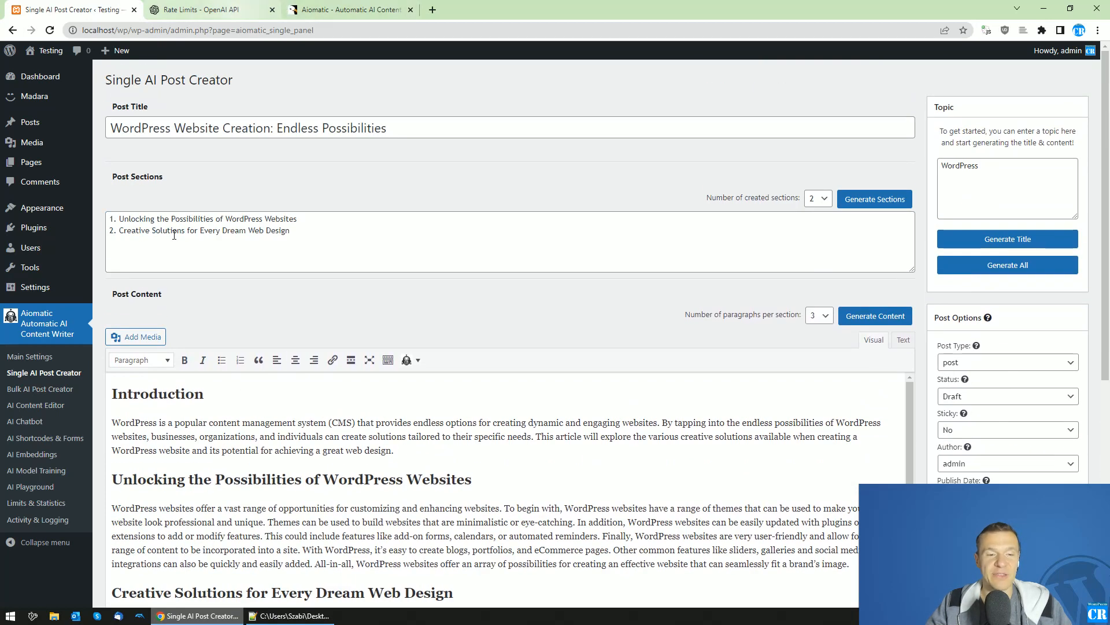
mouse_move(40, 389)
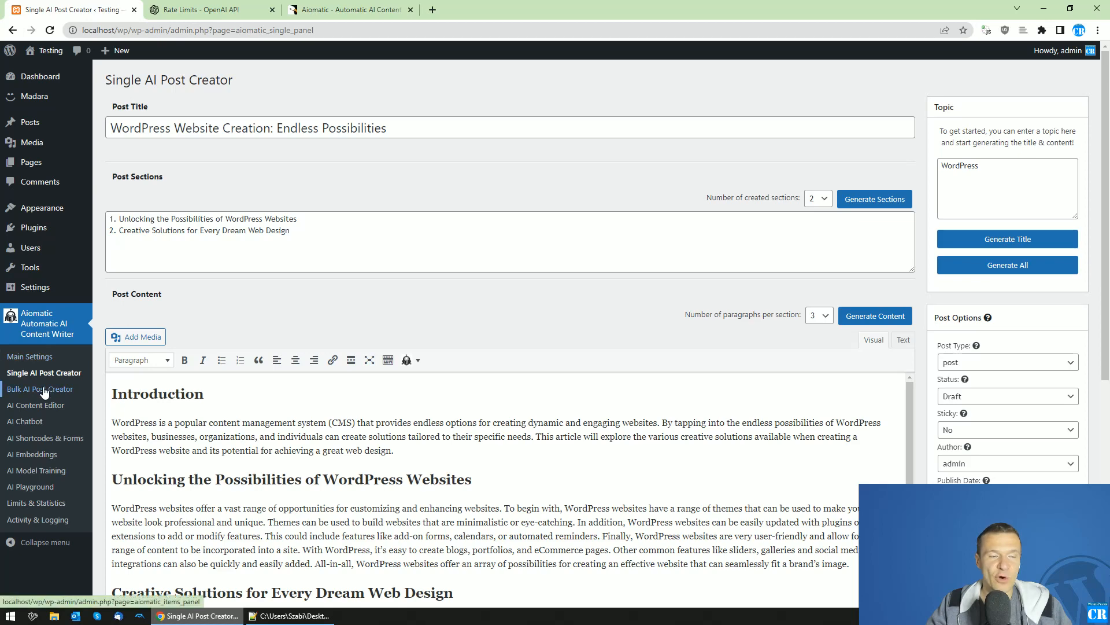
left_click(40, 389)
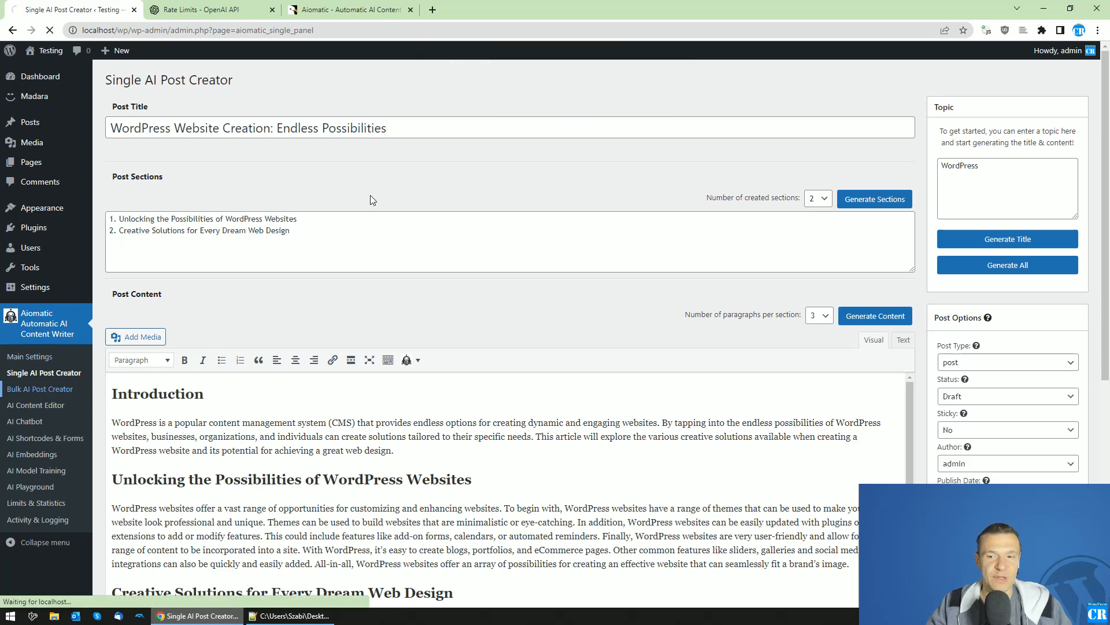
Open the New Rule Advanced Settings of the bulk rule with its topic-based posting options
left_click(40, 388)
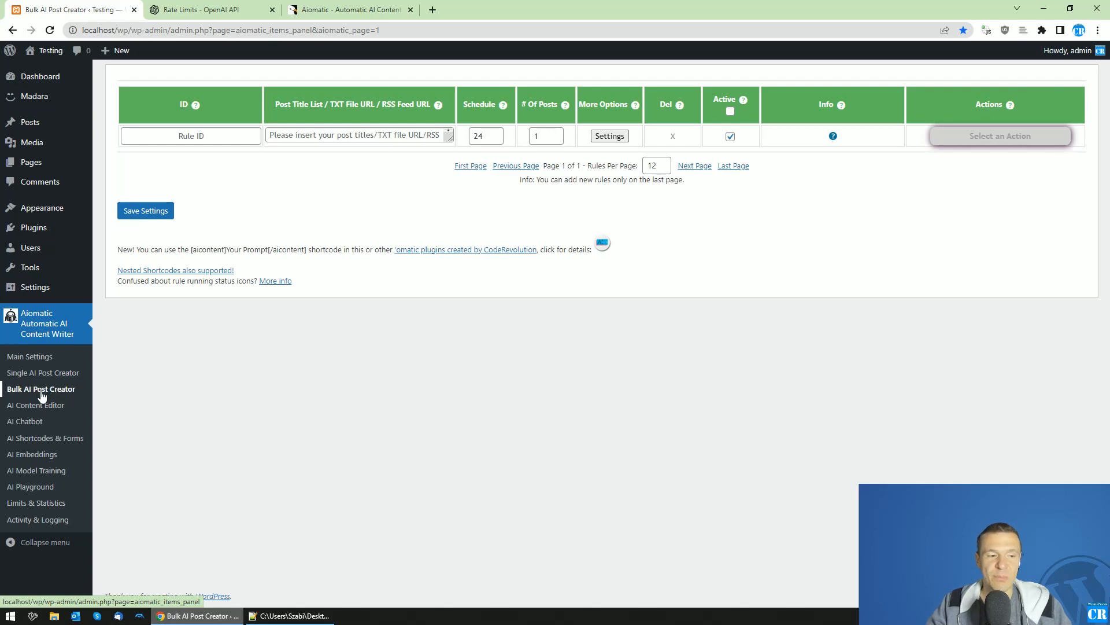
left_click(608, 136)
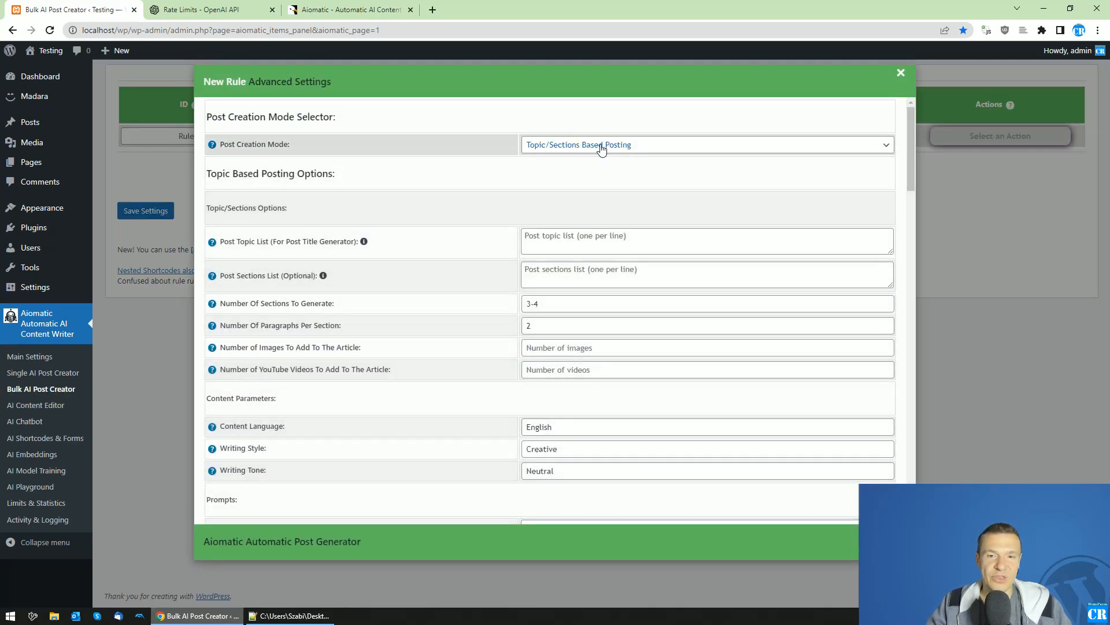
mouse_move(559, 240)
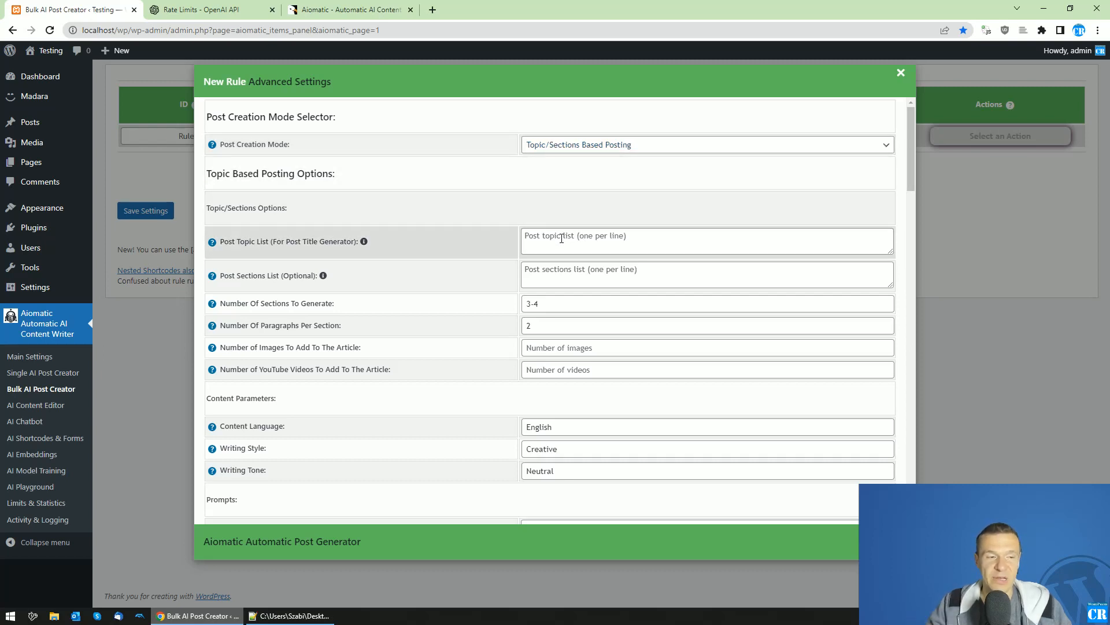
mouse_move(42, 372)
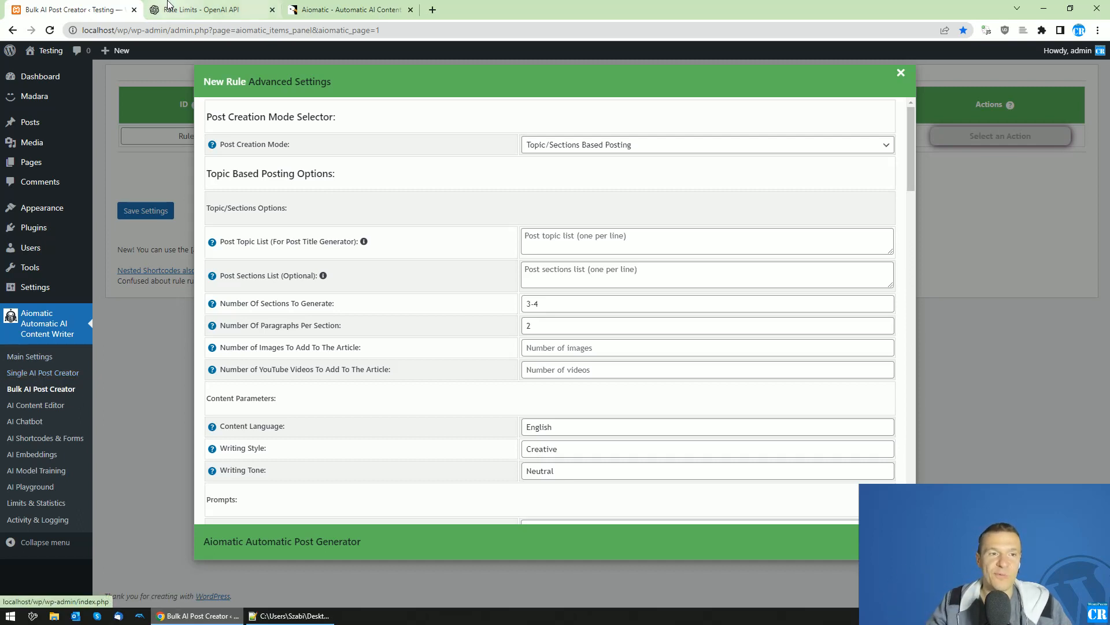
Highlight the 3,500 RPM limit and the first-48-hours threshold, then go to the CodeCanyon listing
left_click(206, 9)
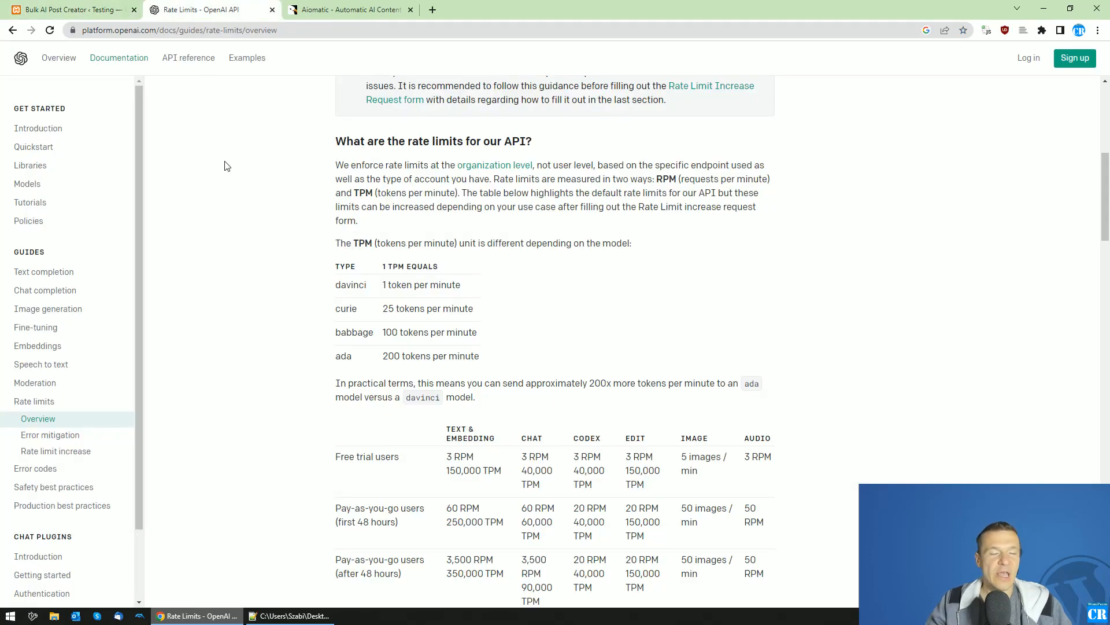
mouse_move(397, 440)
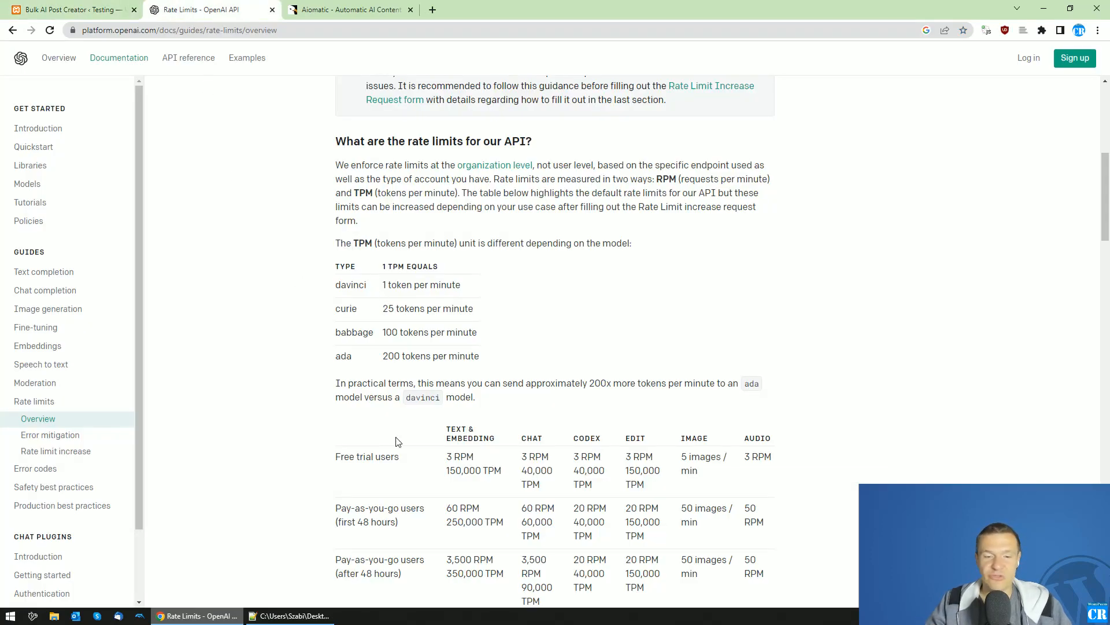
scroll("down", 3)
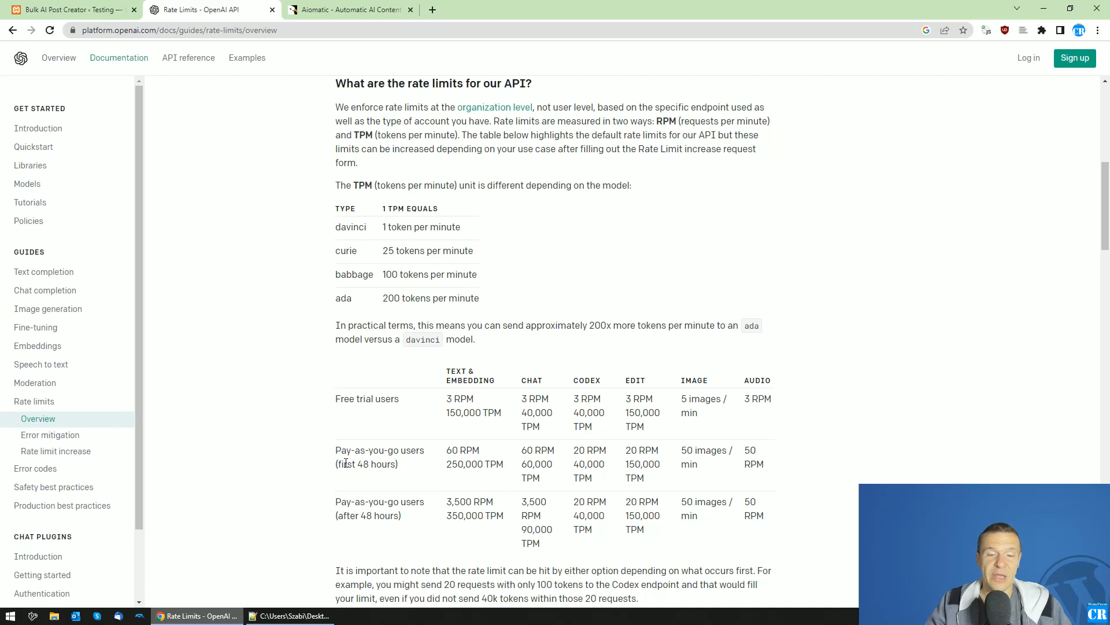
mouse_move(338, 447)
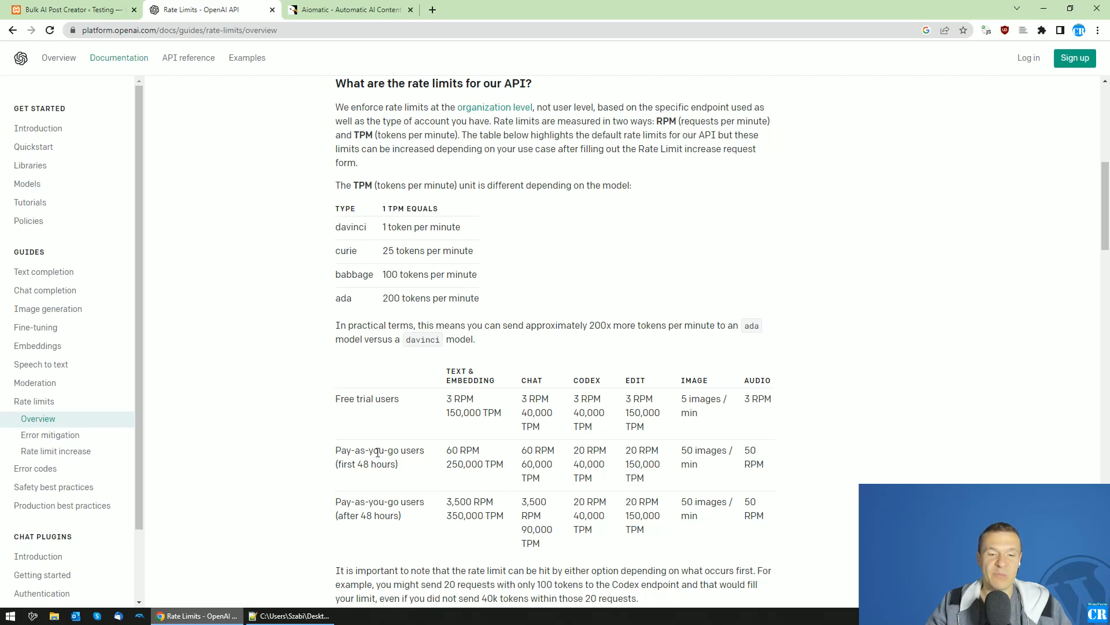
double_click(374, 464)
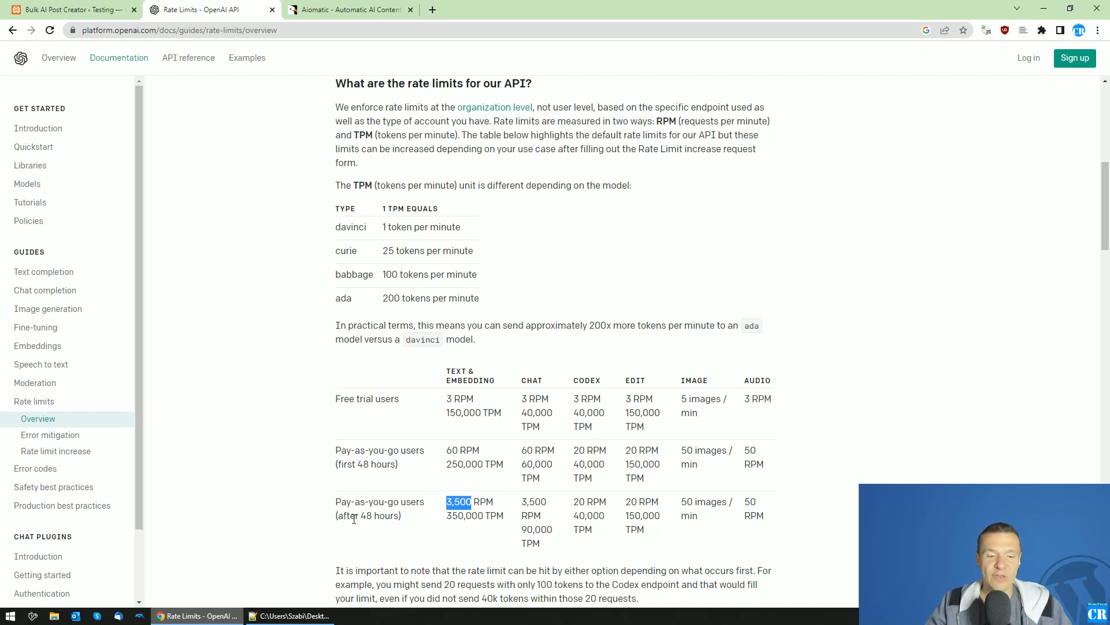
double_click(366, 516)
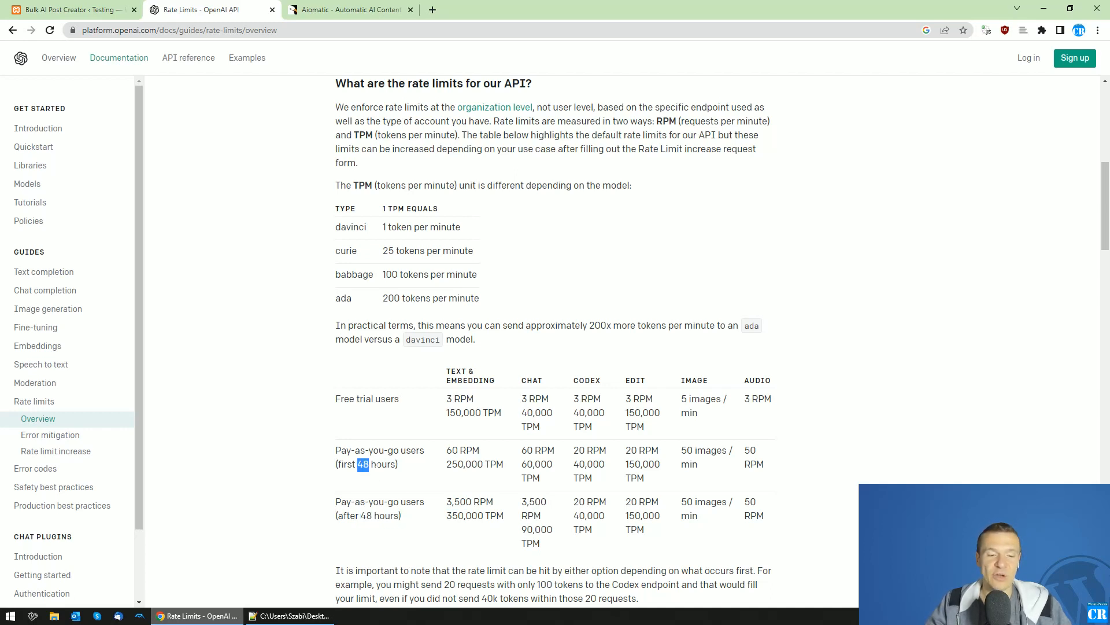
double_click(459, 501)
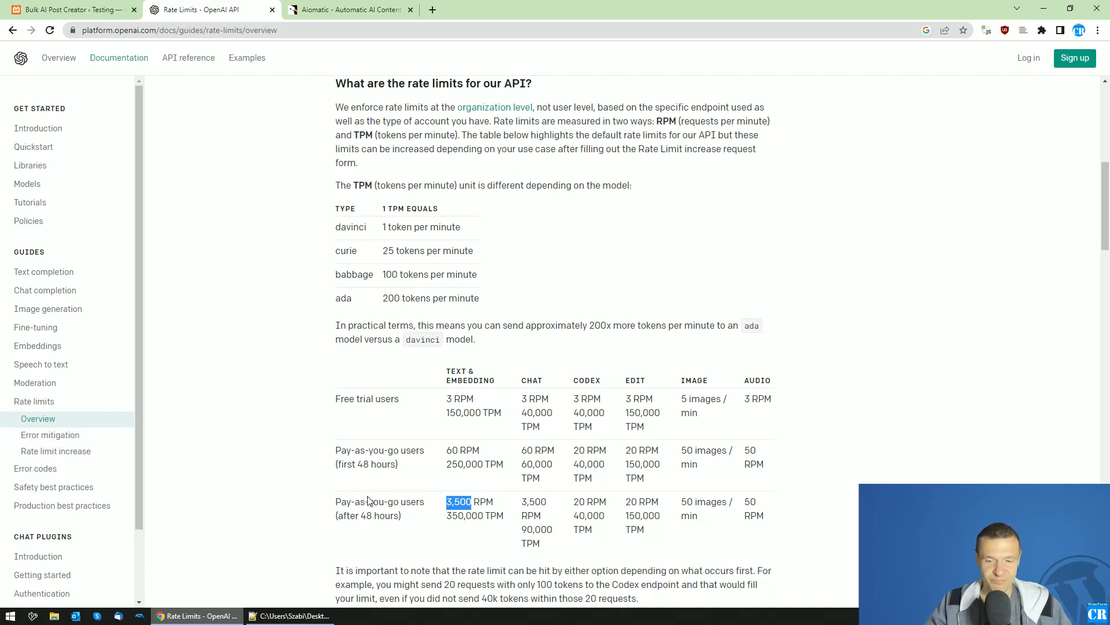
mouse_move(183, 109)
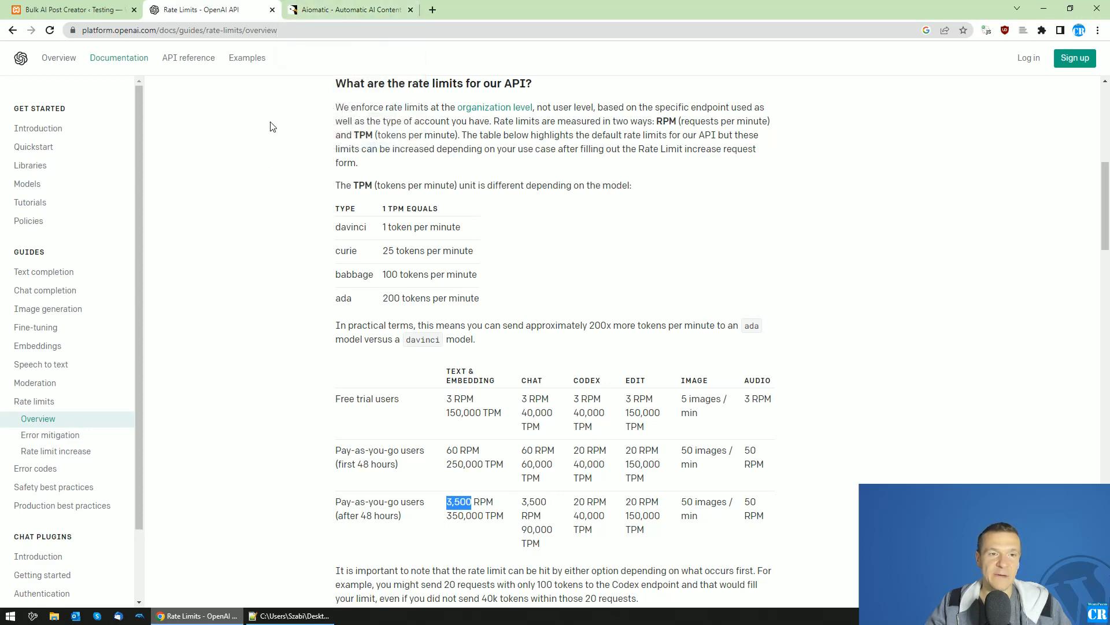
left_click(347, 9)
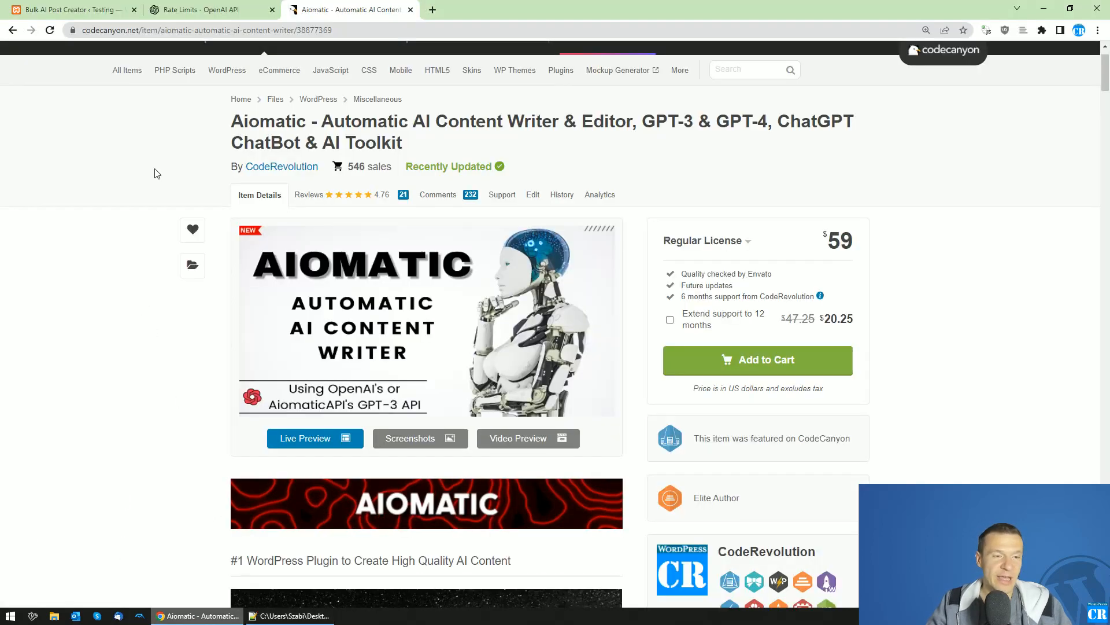
mouse_move(67, 9)
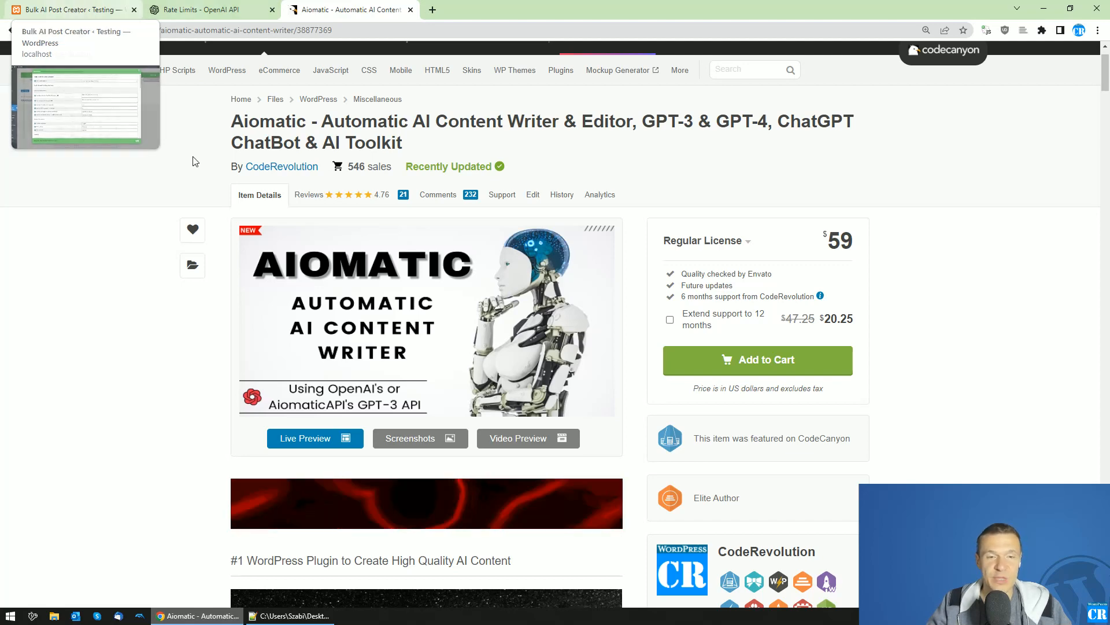
mouse_move(96, 271)
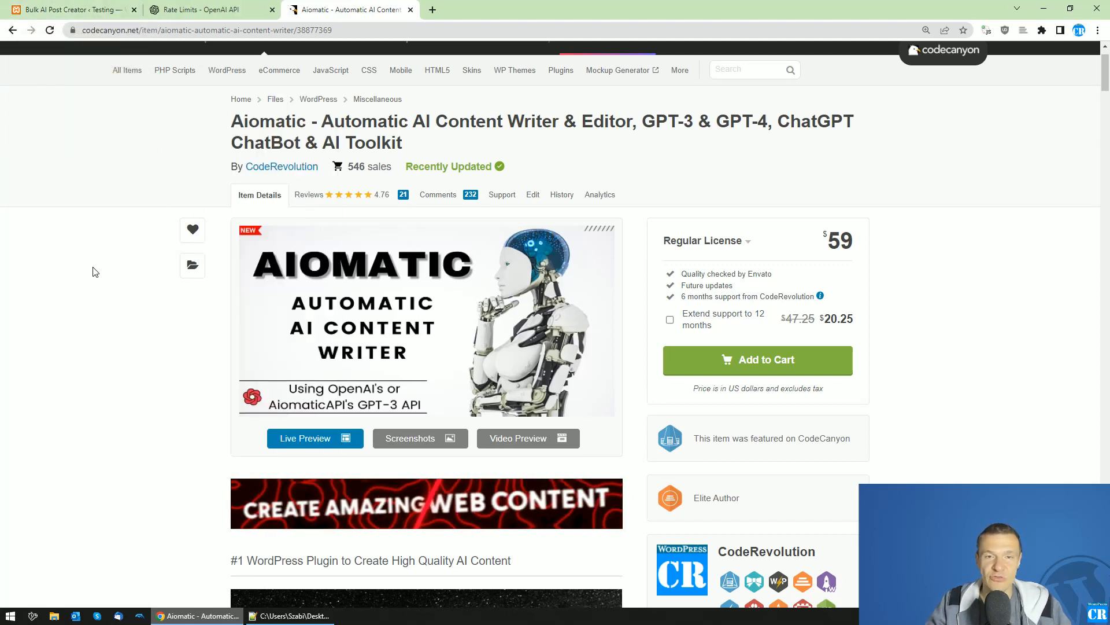